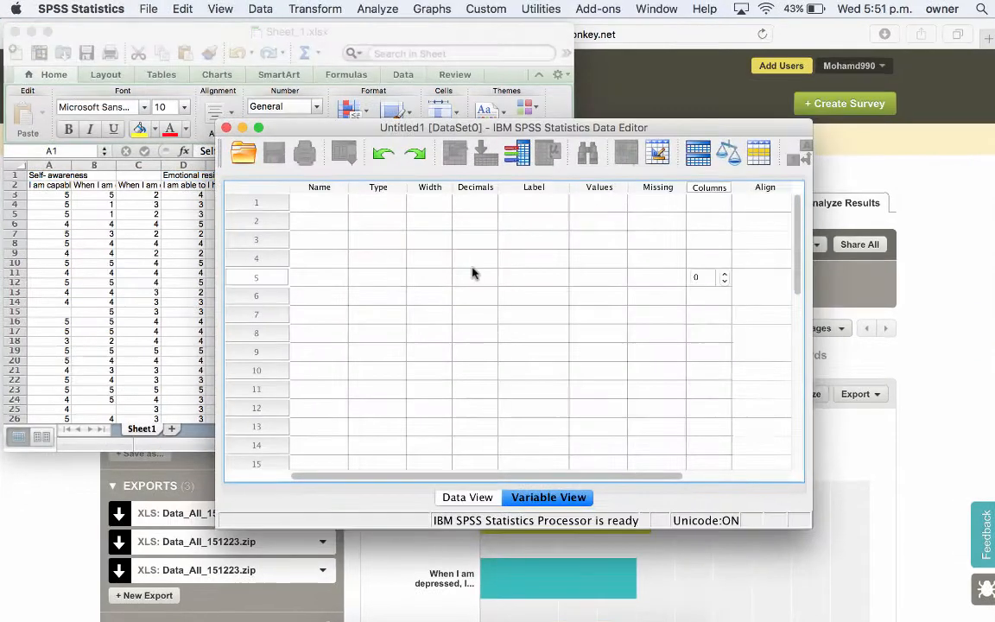
- Filter the Open Data dialog to Excel workbooks and select Sheet_1.xls
{"action": "left_click", "coordinate": [145, 9]}
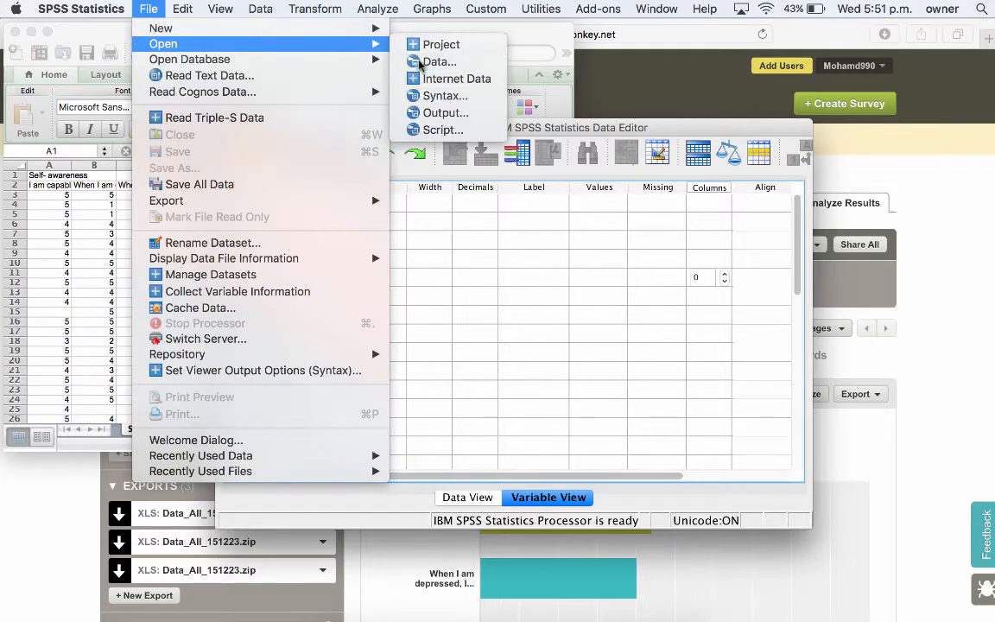
{"action": "left_click", "coordinate": [439, 62]}
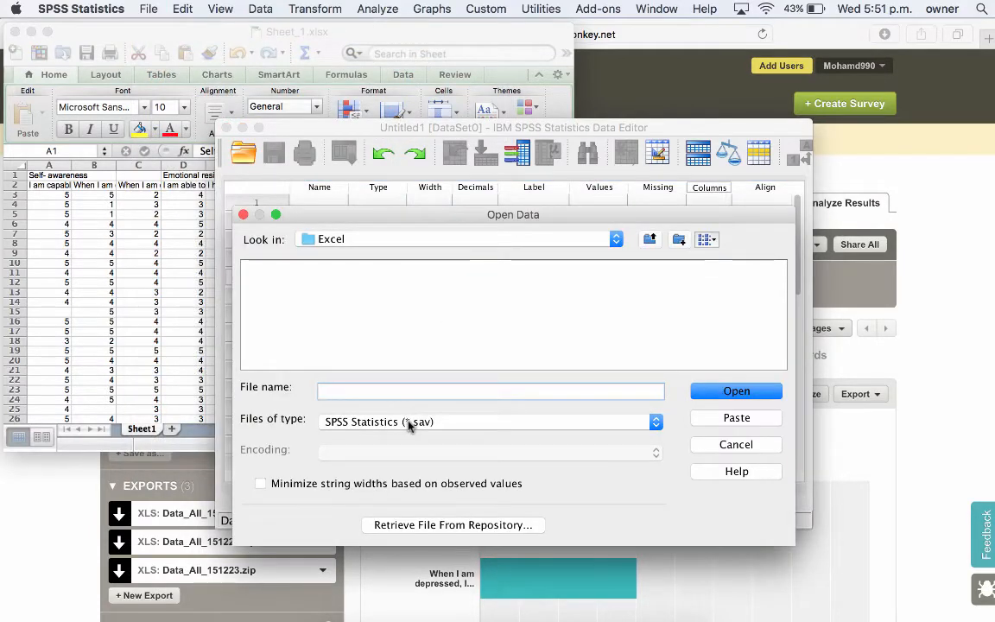
{"action": "left_click", "coordinate": [487, 422]}
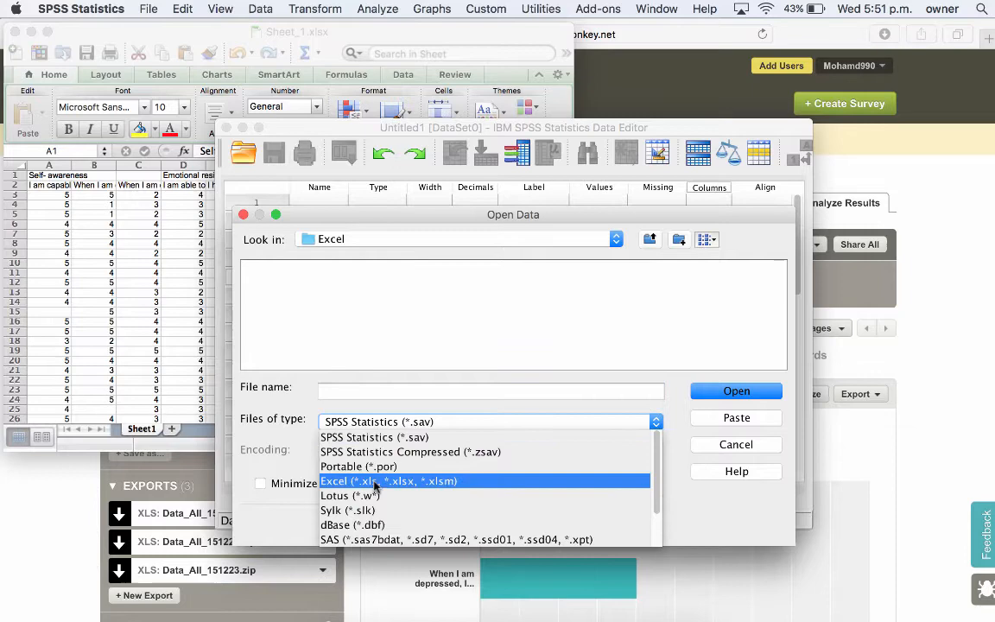
{"action": "left_click", "coordinate": [375, 480]}
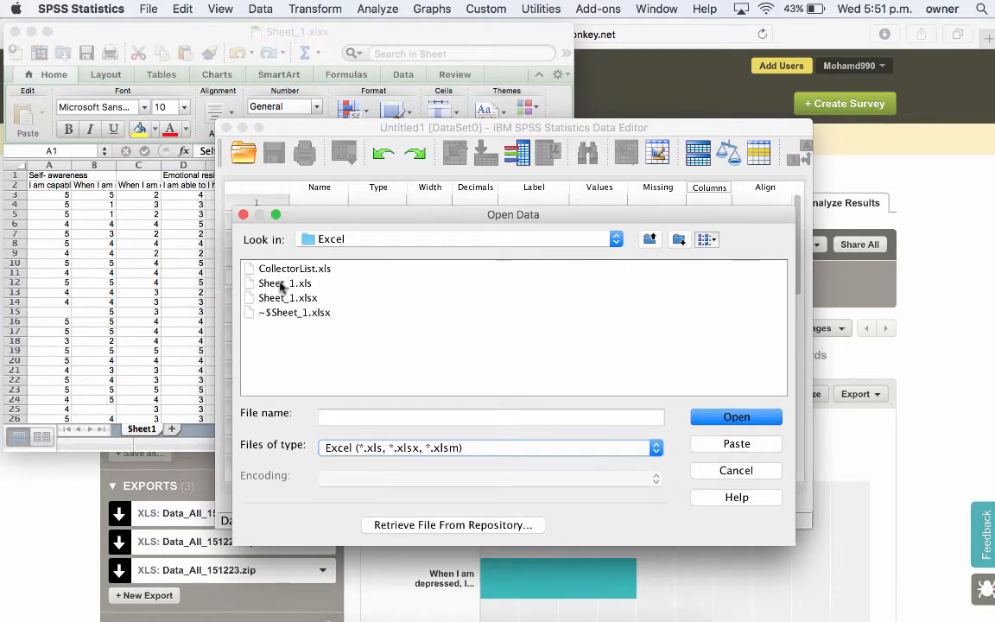
{"action": "left_click", "coordinate": [285, 283]}
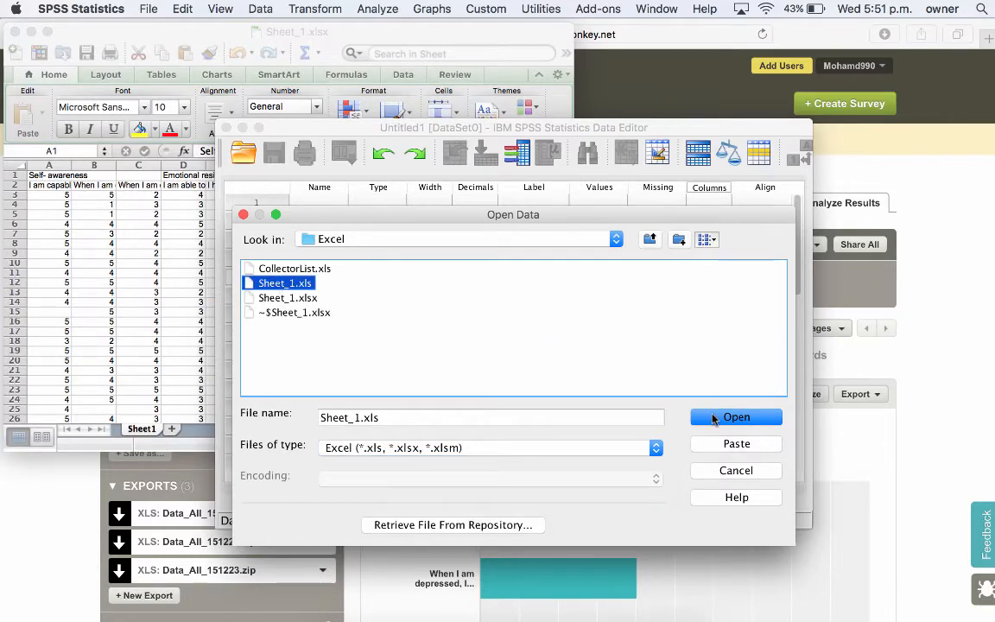
- Try loading Sheet_1.xls, which fails with an unsupported Excel 5.0/95 format error
{"action": "left_click", "coordinate": [736, 416]}
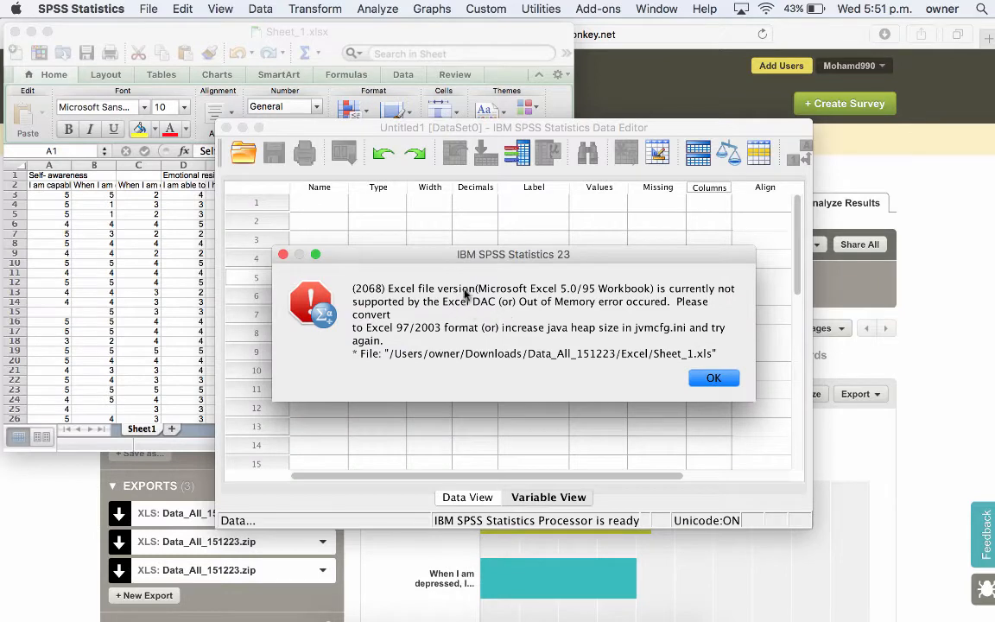
{"action": "mouse_move", "coordinate": [556, 316]}
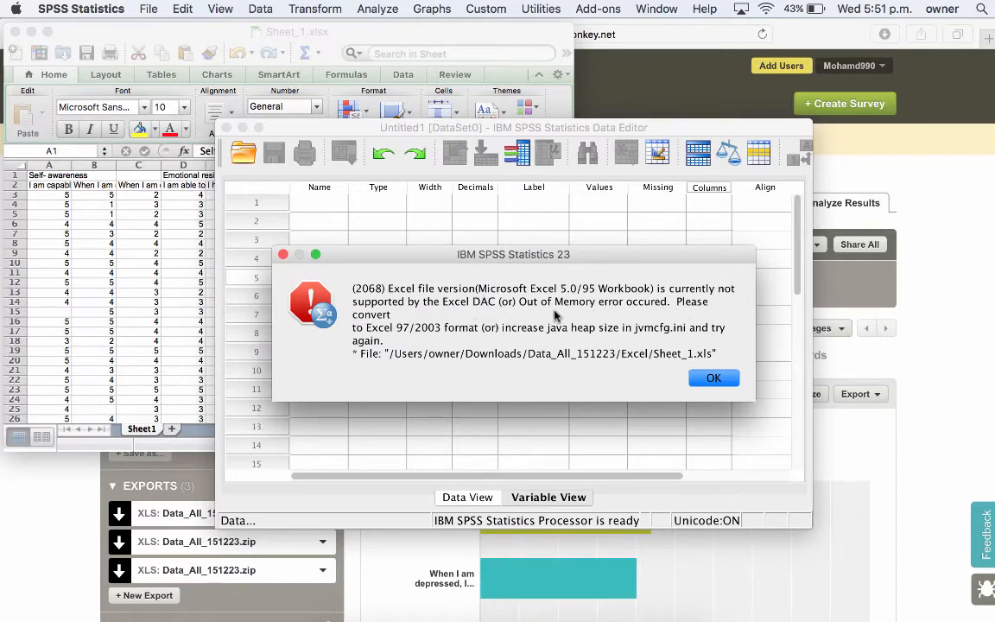
{"action": "mouse_move", "coordinate": [501, 311]}
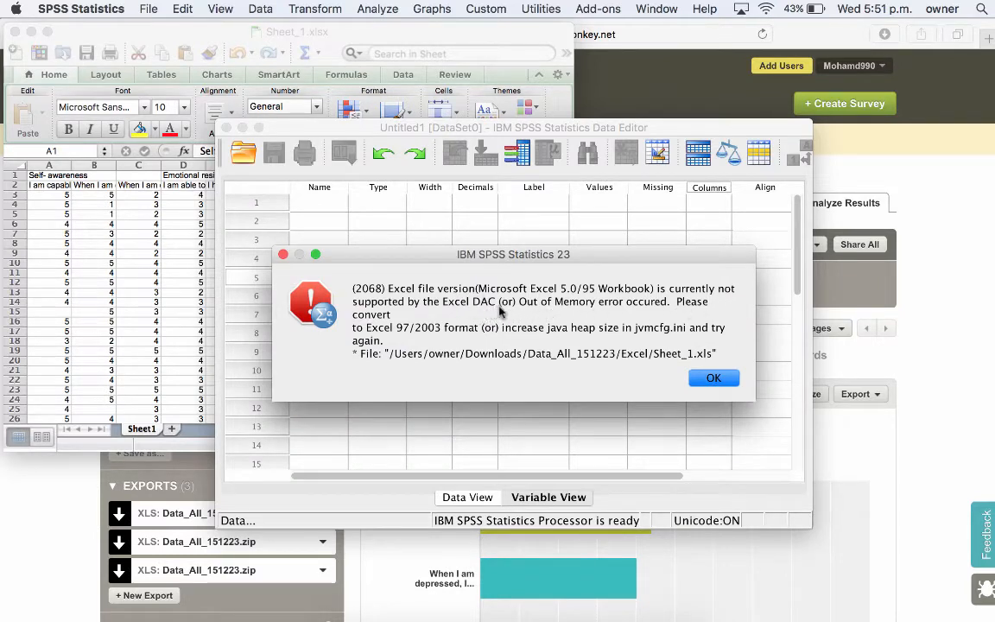
{"action": "mouse_move", "coordinate": [649, 311]}
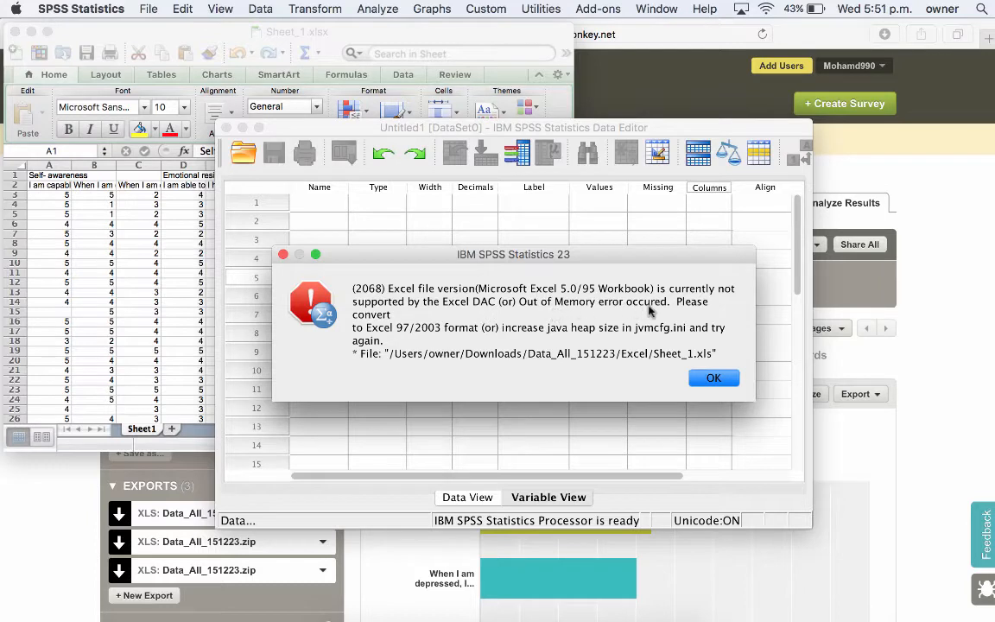
{"action": "mouse_move", "coordinate": [411, 335]}
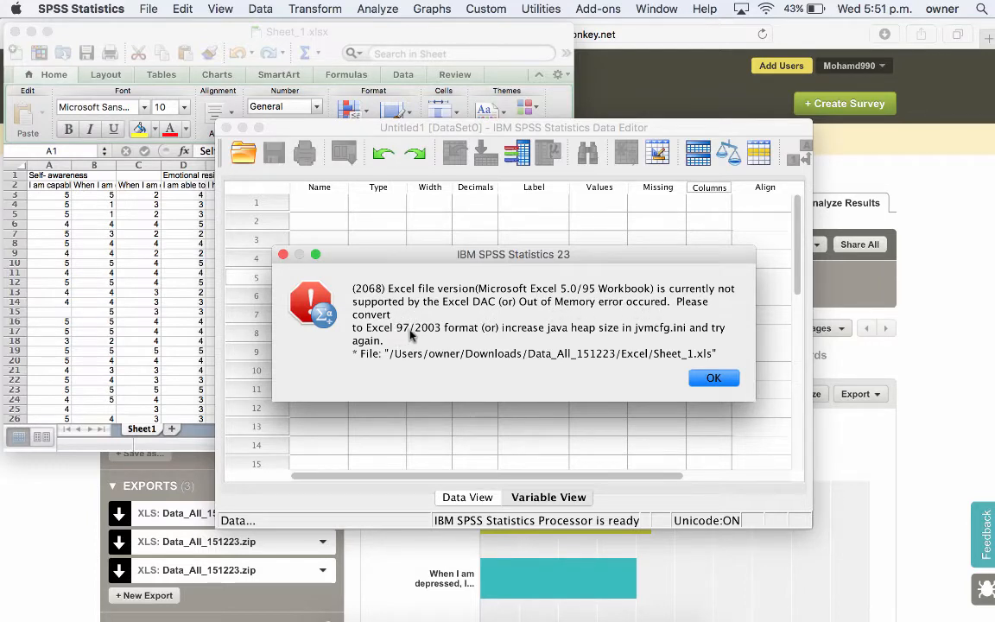
{"action": "mouse_move", "coordinate": [534, 339]}
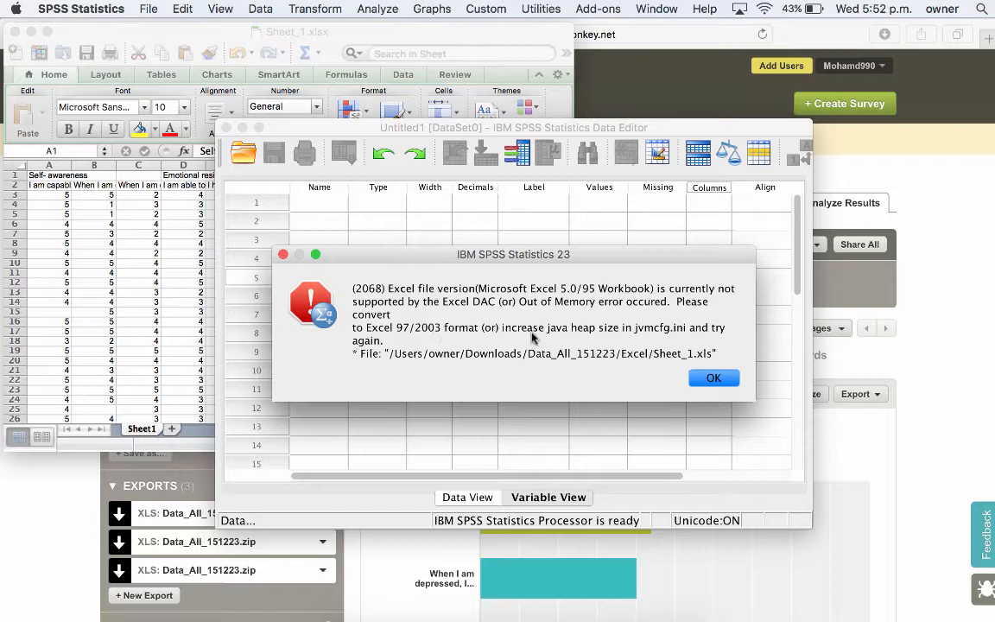
{"action": "mouse_move", "coordinate": [584, 339]}
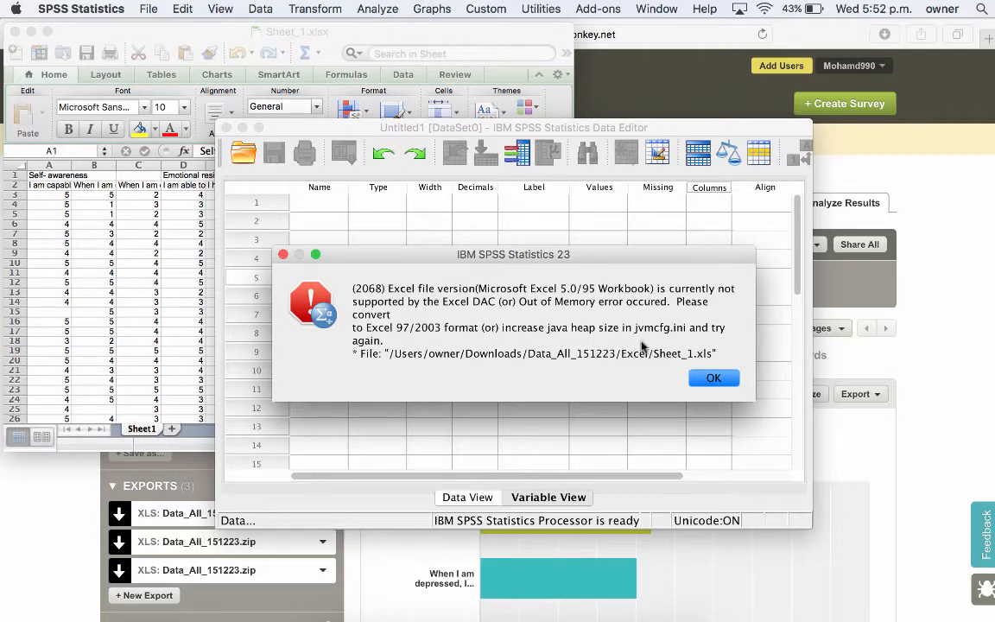
{"action": "mouse_move", "coordinate": [556, 329]}
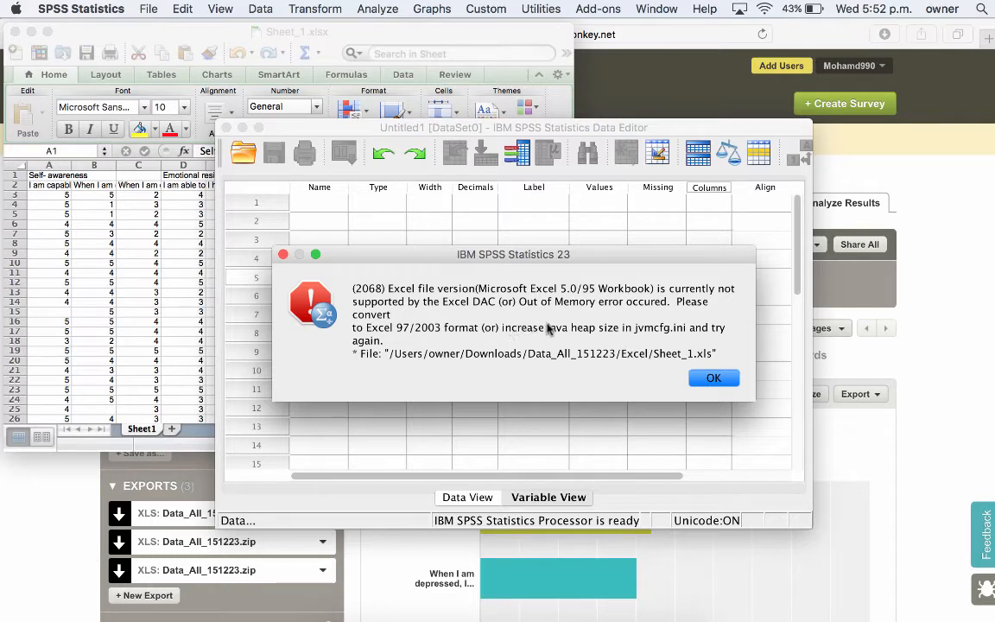
{"action": "mouse_move", "coordinate": [539, 337]}
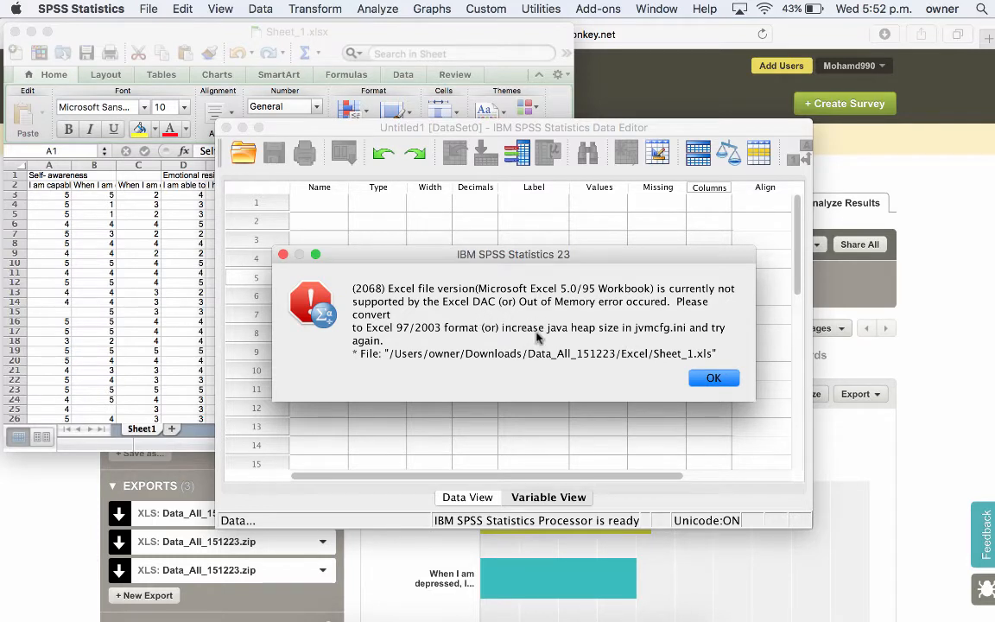
{"action": "mouse_move", "coordinate": [532, 307]}
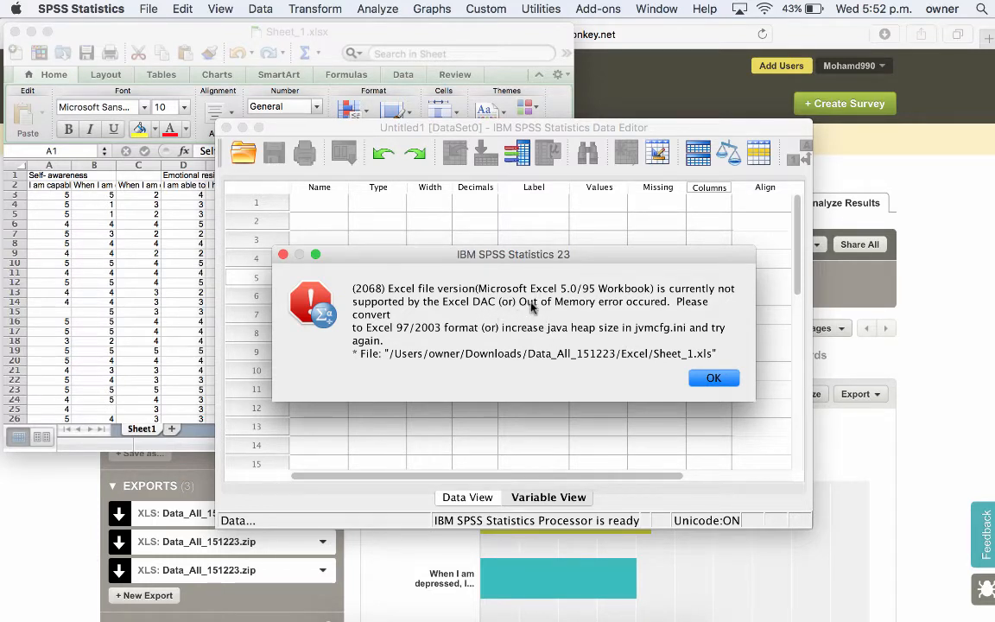
{"action": "mouse_move", "coordinate": [603, 340]}
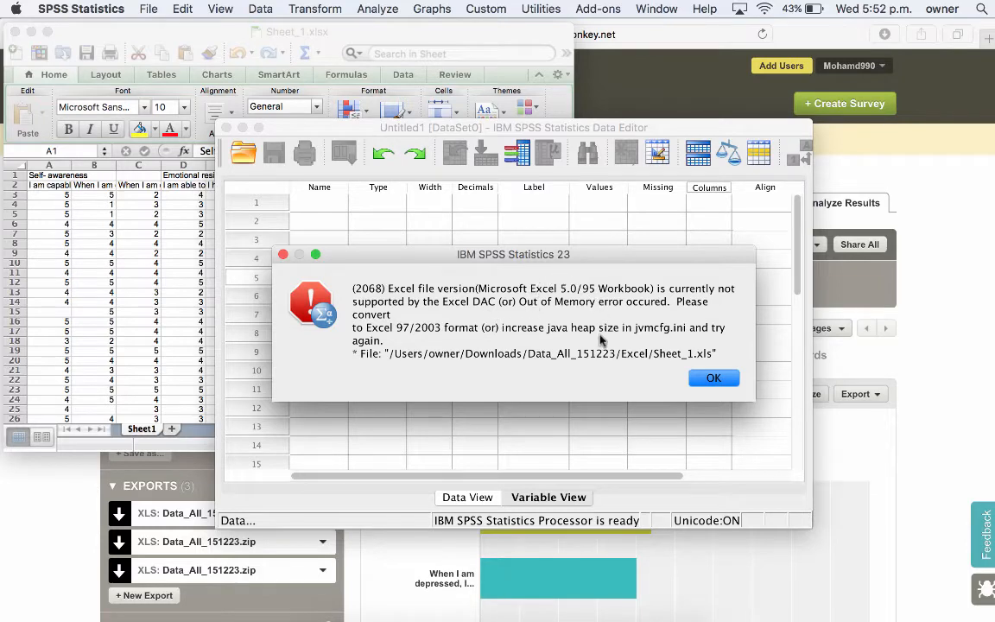
- Re-save the workbook in xlsx format as 'changed file format excel'
{"action": "left_click", "coordinate": [712, 376]}
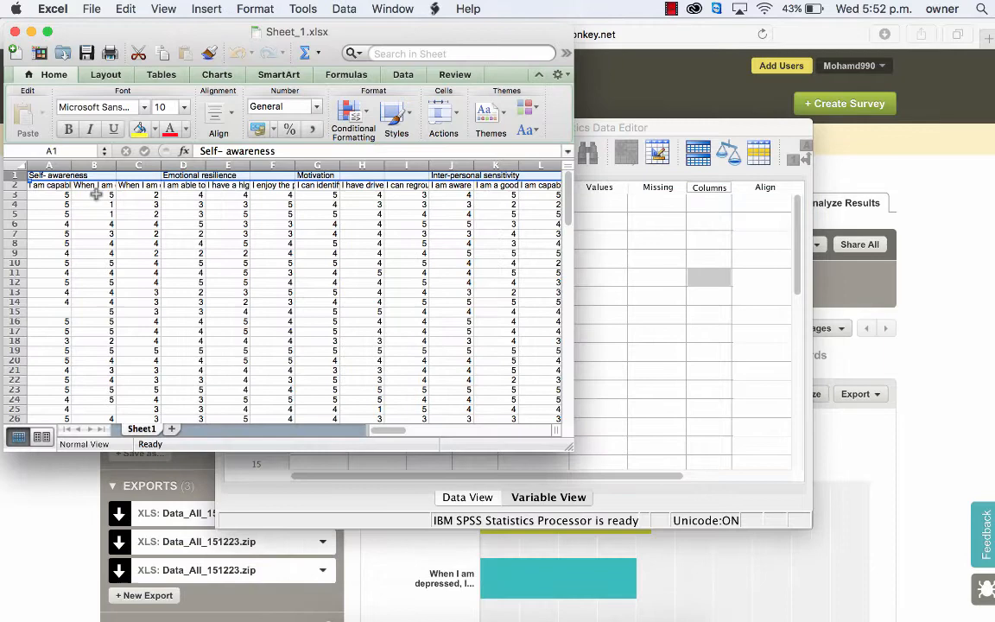
{"action": "left_click", "coordinate": [97, 7]}
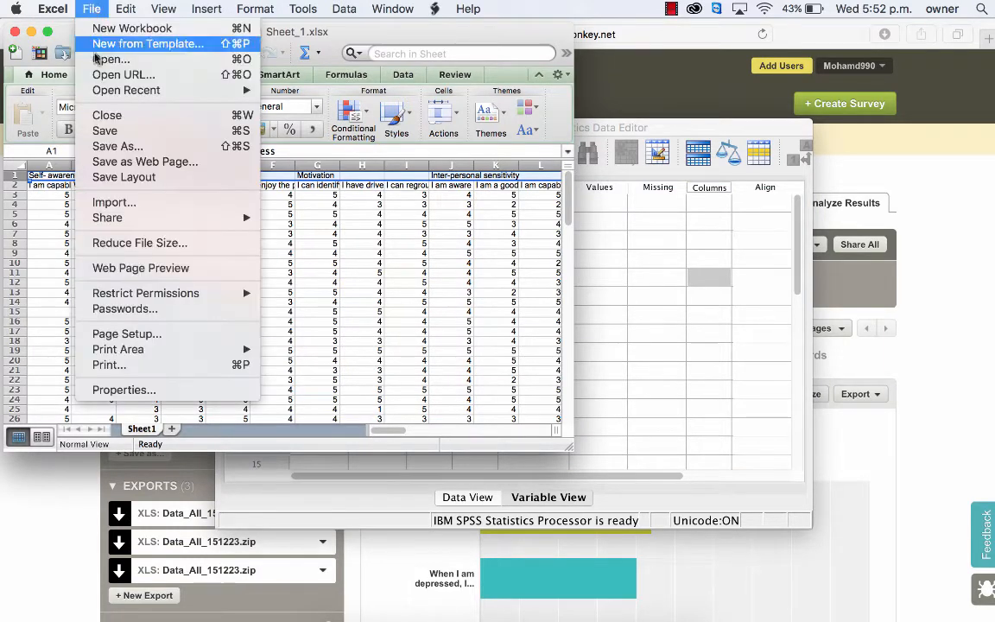
{"action": "left_click", "coordinate": [117, 145]}
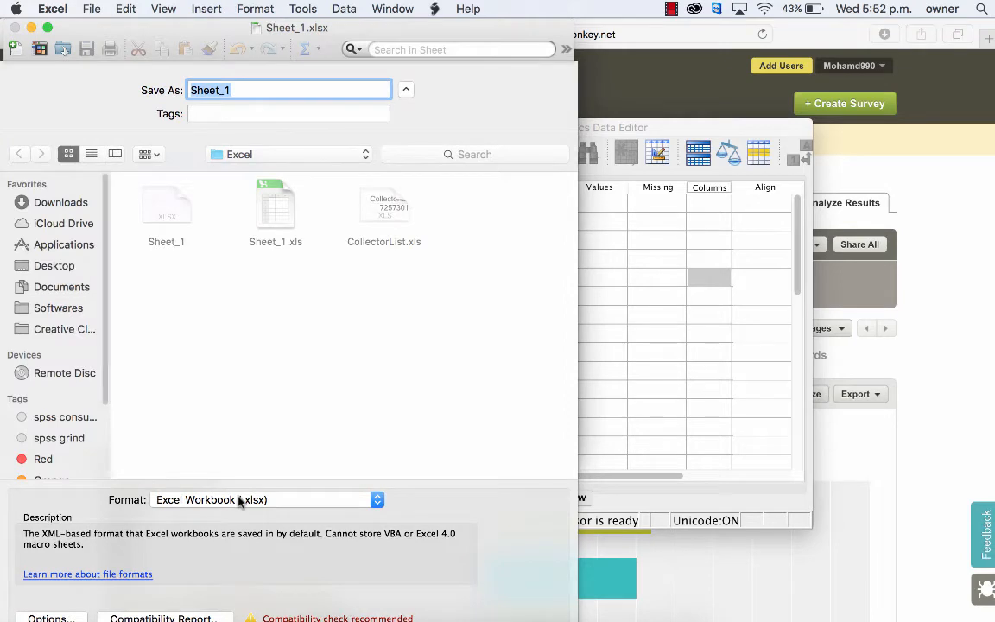
{"action": "left_click", "coordinate": [266, 501]}
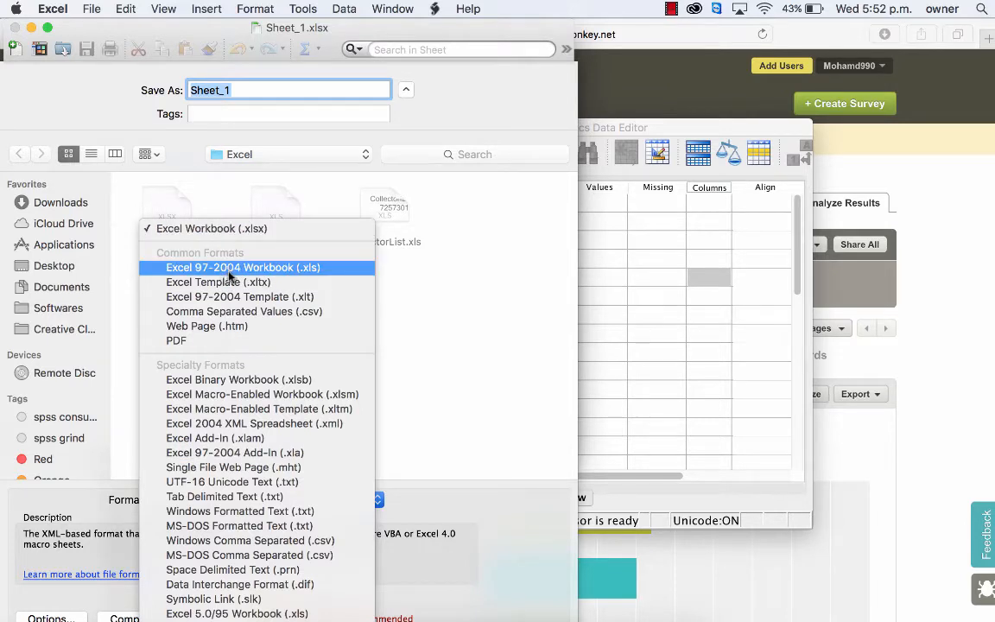
{"action": "mouse_move", "coordinate": [259, 275]}
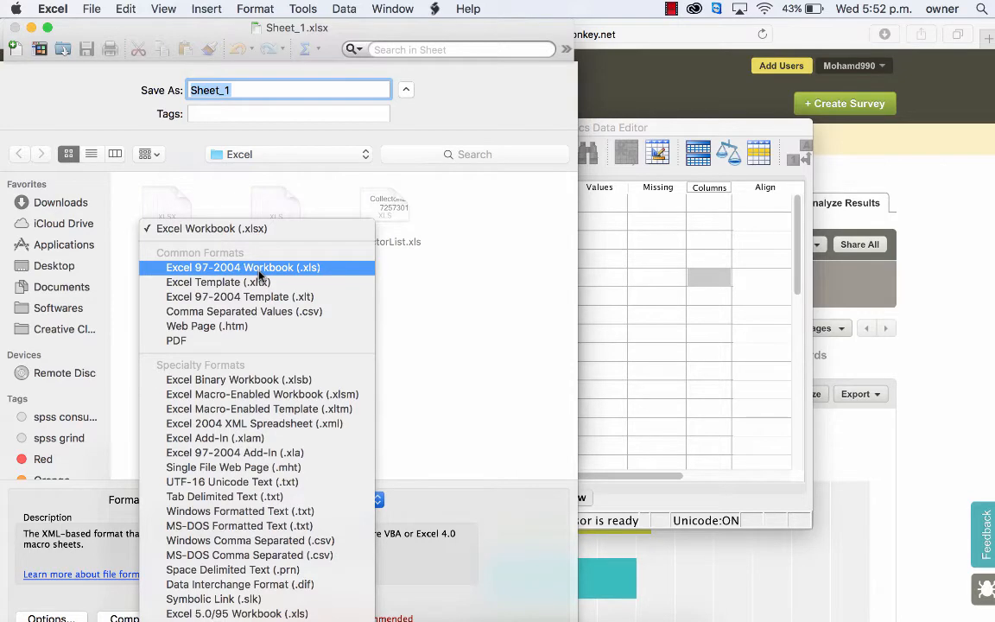
{"action": "mouse_move", "coordinate": [207, 228]}
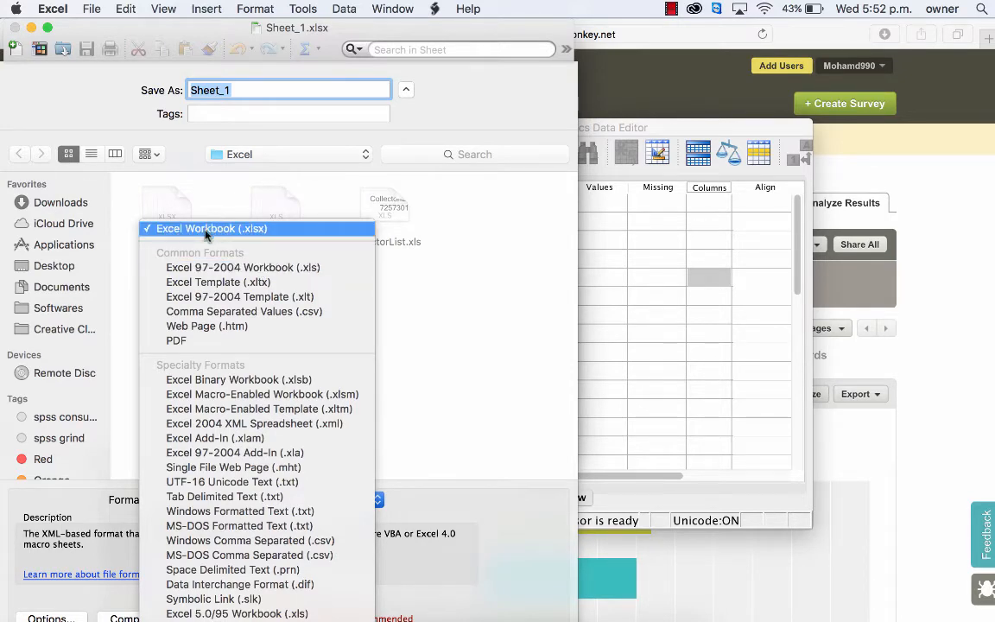
{"action": "left_click", "coordinate": [211, 228]}
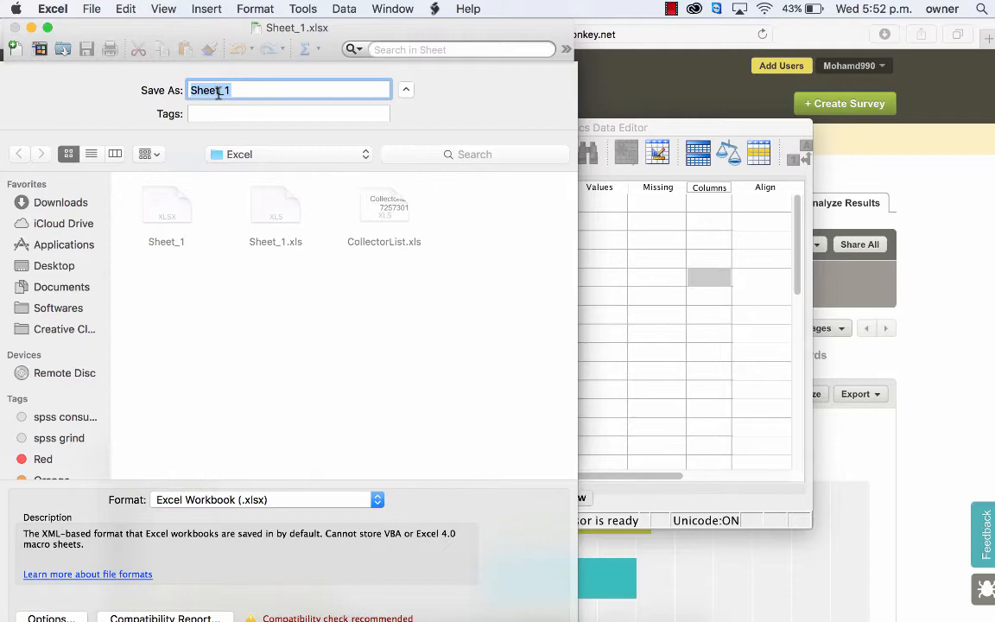
{"action": "type", "text": "changed file"}
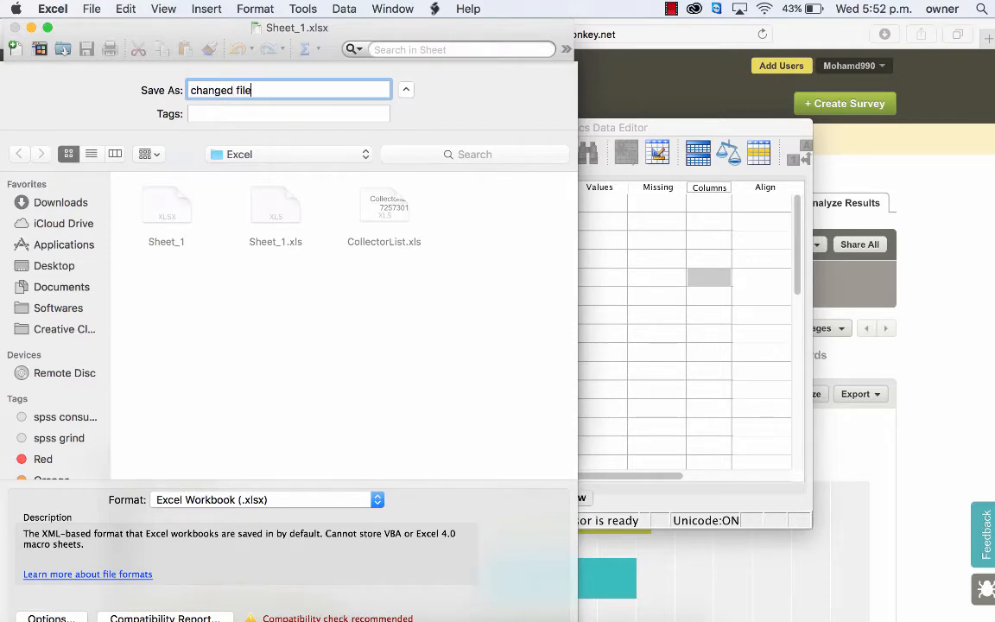
{"action": "type", "text": "format excel"}
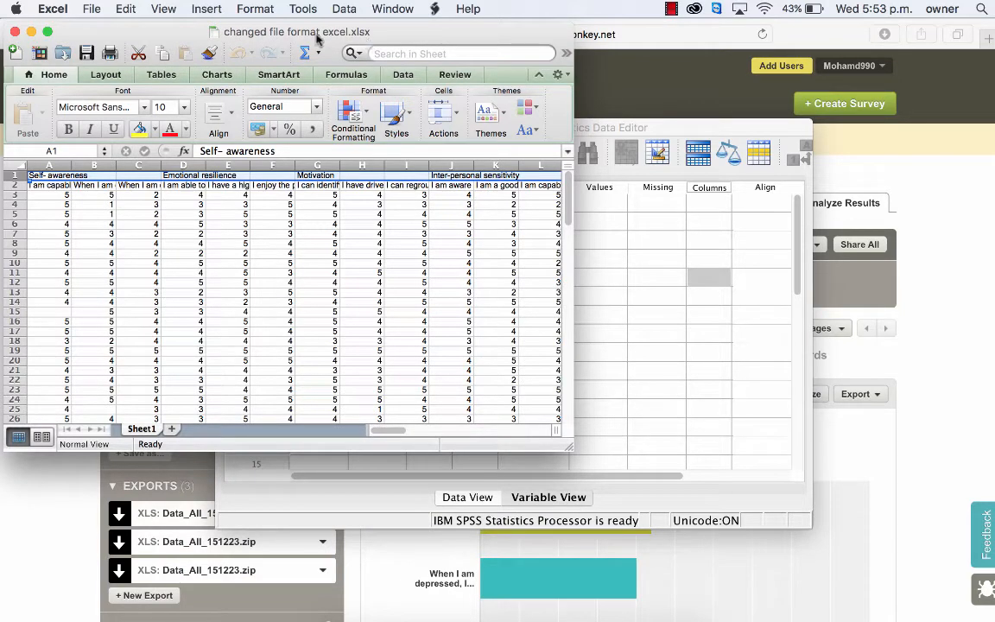
{"action": "mouse_move", "coordinate": [629, 261]}
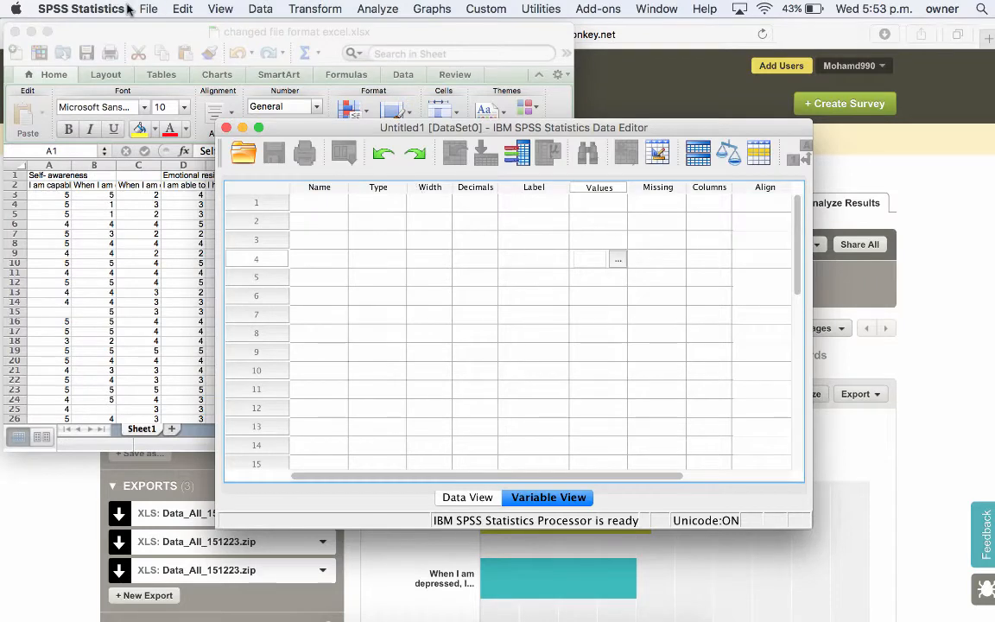
- Select changed file format excel.xlsx from the Excel folder and reach its import options
{"action": "left_click", "coordinate": [148, 11]}
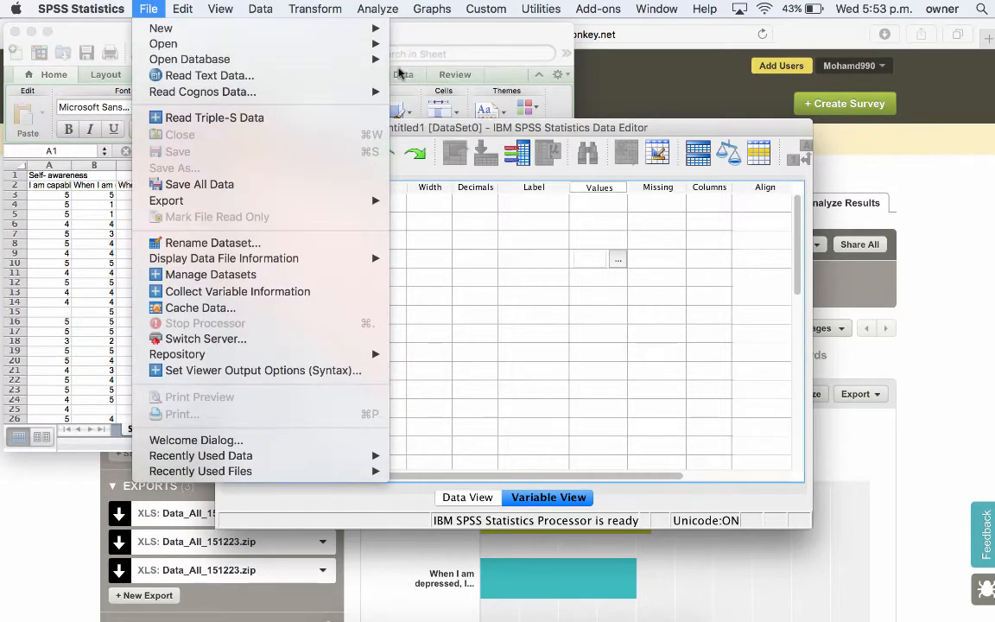
{"action": "left_click", "coordinate": [163, 43]}
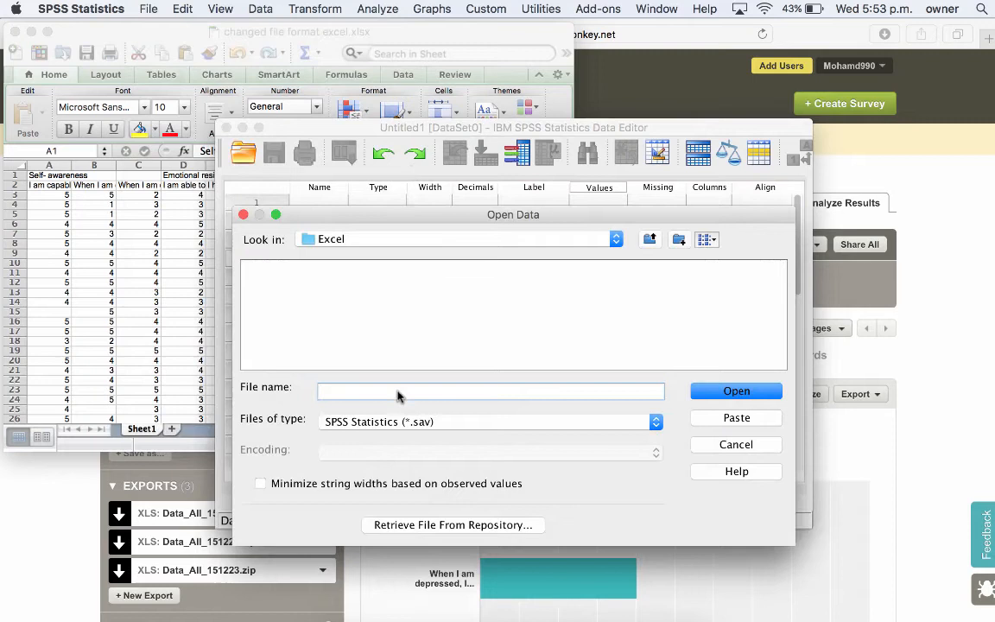
{"action": "left_click", "coordinate": [491, 422]}
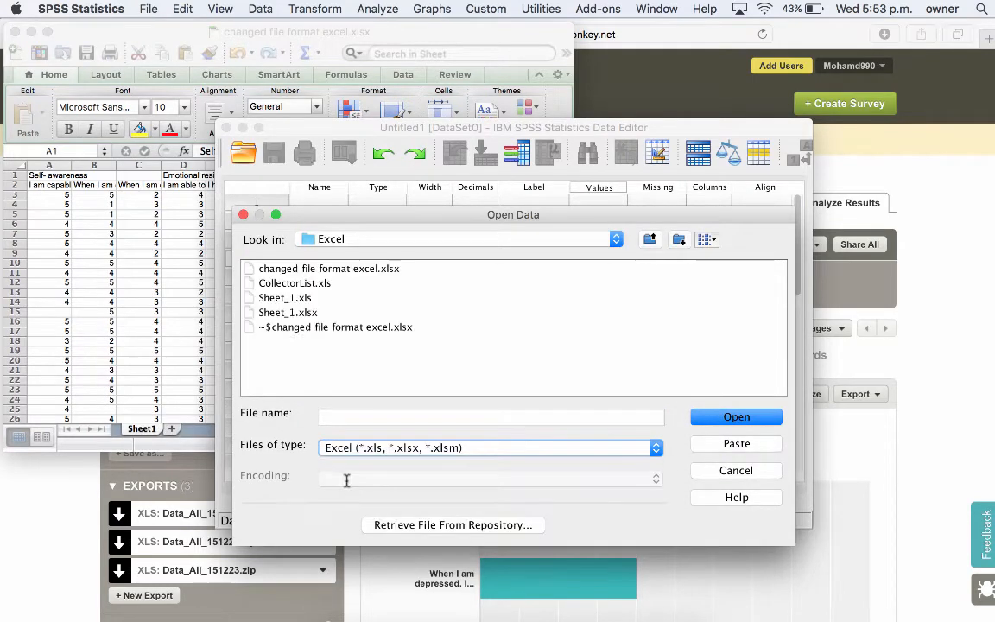
{"action": "left_click", "coordinate": [328, 267]}
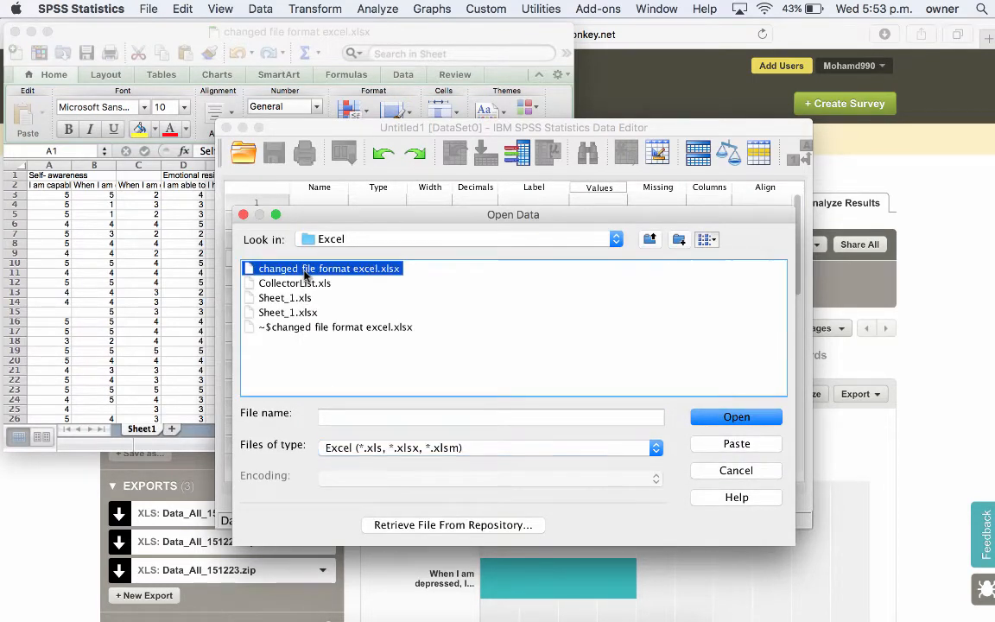
{"action": "left_click", "coordinate": [328, 267]}
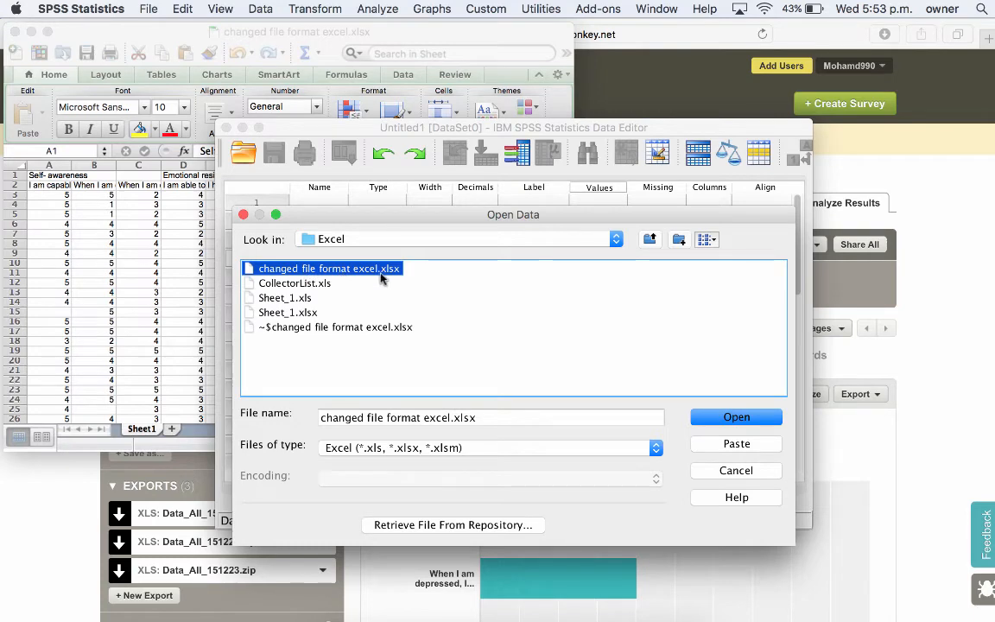
{"action": "left_click", "coordinate": [736, 416]}
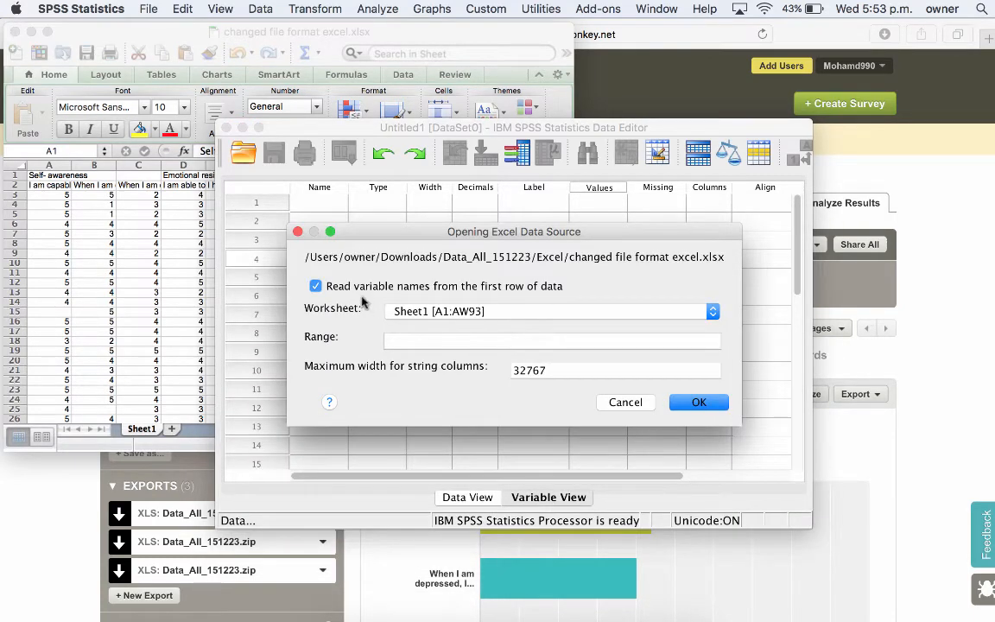
{"action": "mouse_move", "coordinate": [508, 292]}
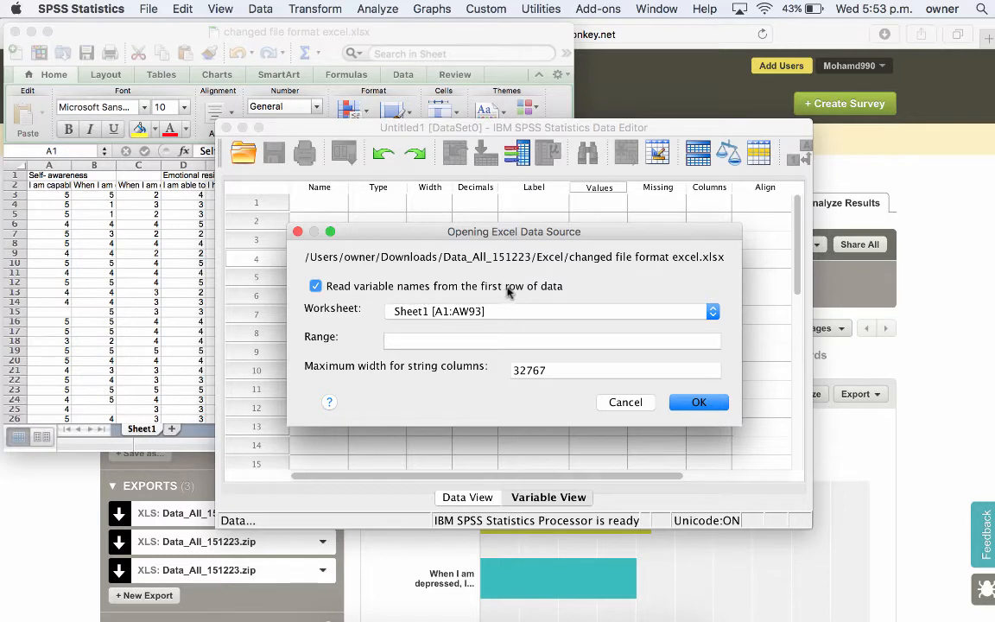
{"action": "mouse_move", "coordinate": [155, 221]}
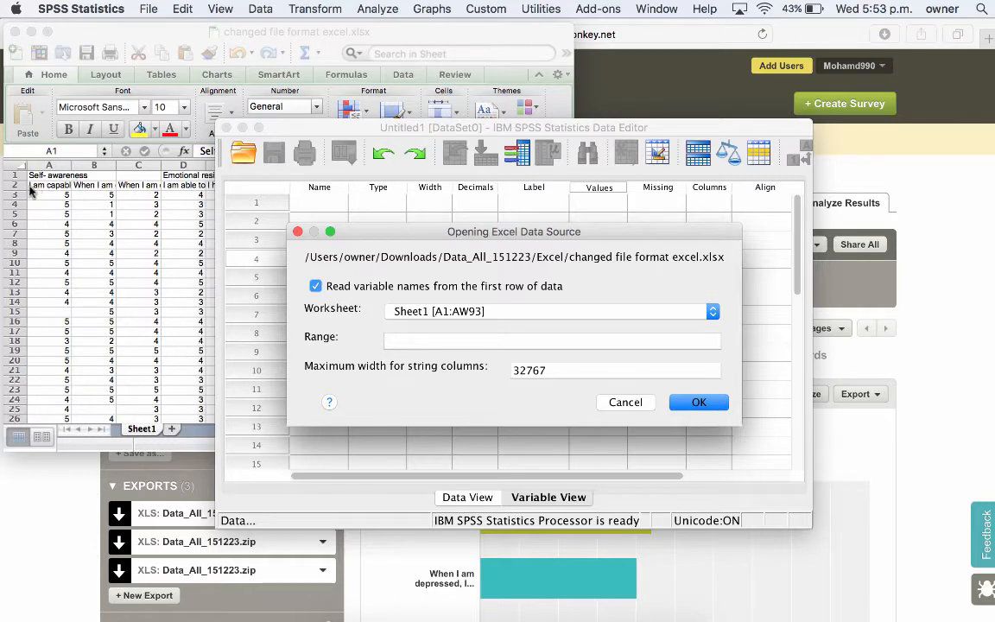
{"action": "mouse_move", "coordinate": [45, 190]}
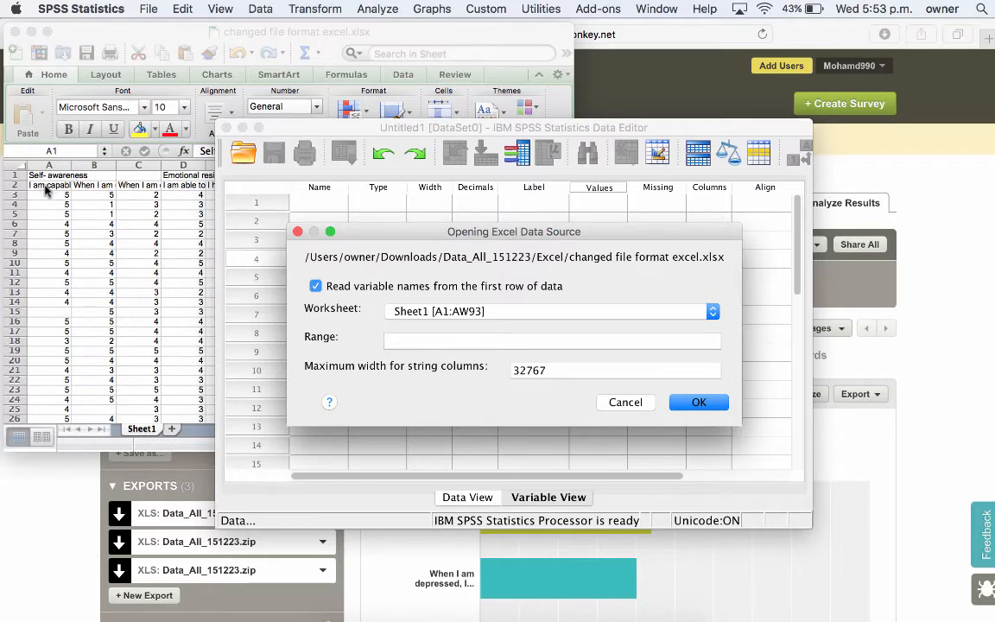
{"action": "mouse_move", "coordinate": [57, 197]}
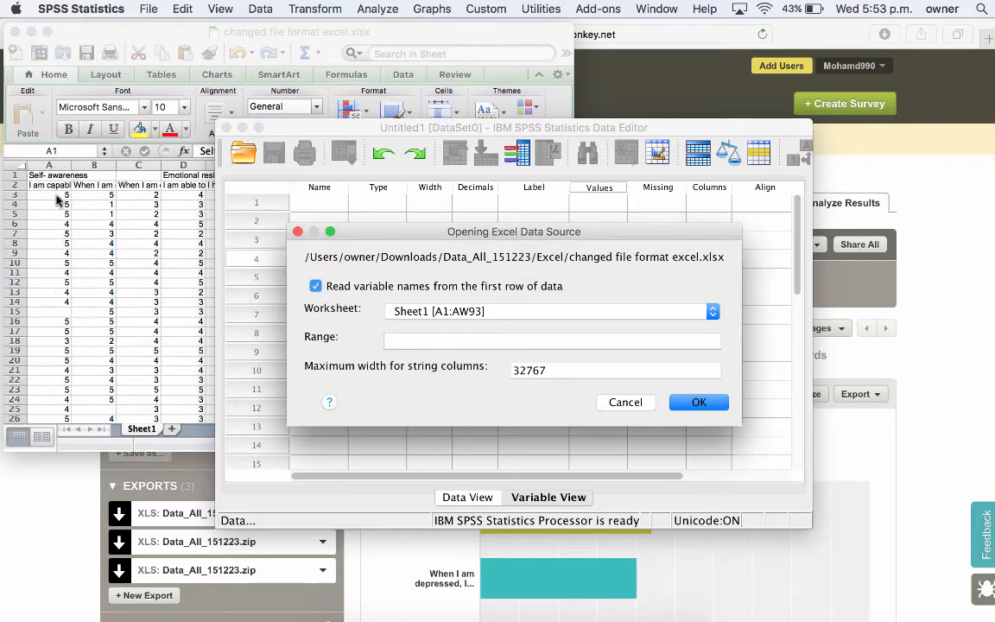
{"action": "mouse_move", "coordinate": [564, 328]}
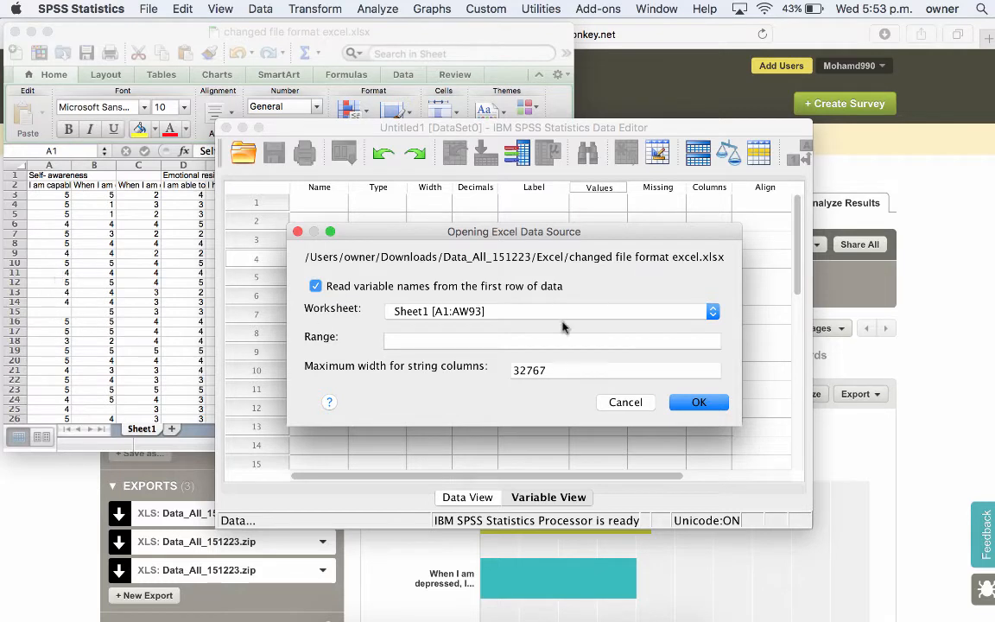
{"action": "mouse_move", "coordinate": [698, 403]}
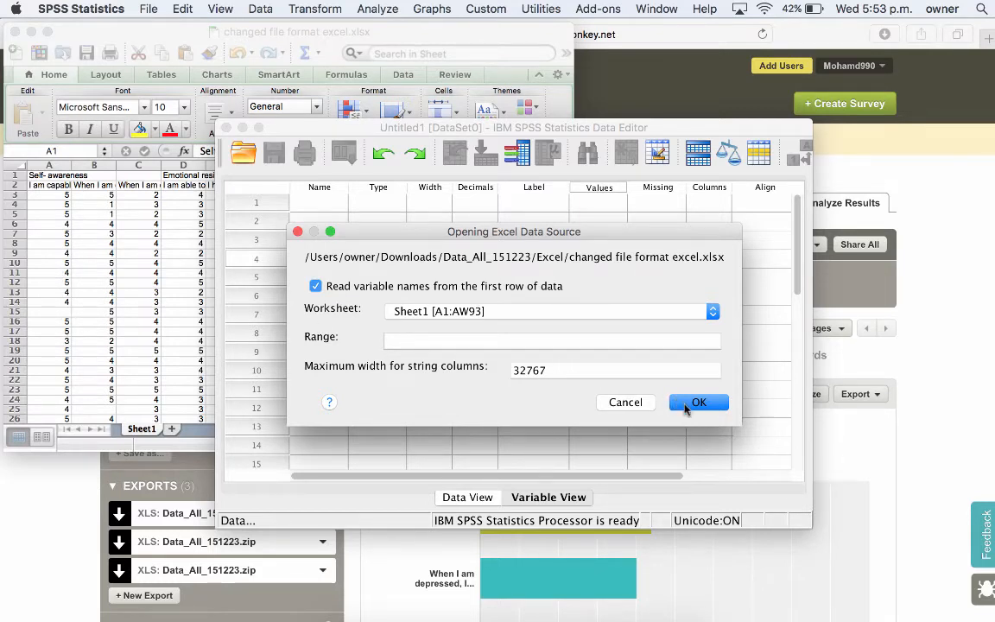
- Import Sheet1 with variable names from the first row and review the all-String Variable View
{"action": "left_click", "coordinate": [698, 402]}
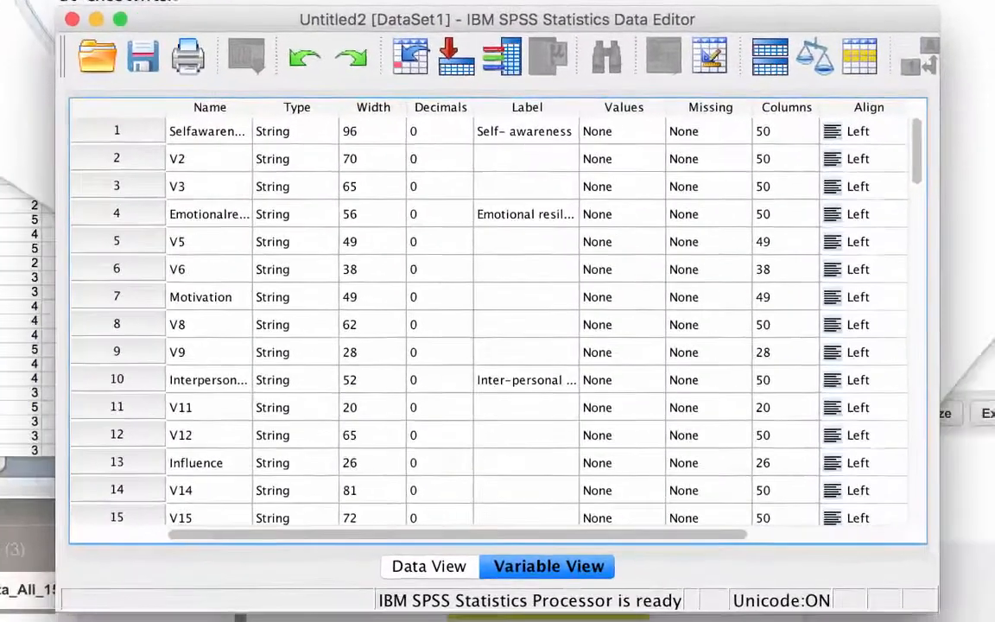
{"action": "scroll", "scroll_direction": "down", "scroll_amount": 3}
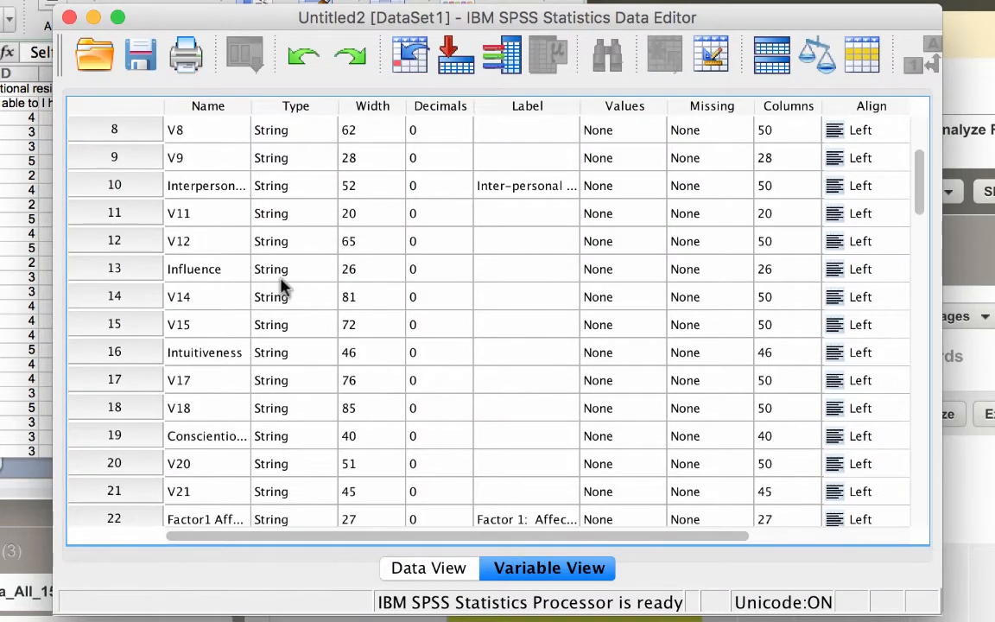
{"action": "scroll", "scroll_direction": "down", "scroll_amount": 3}
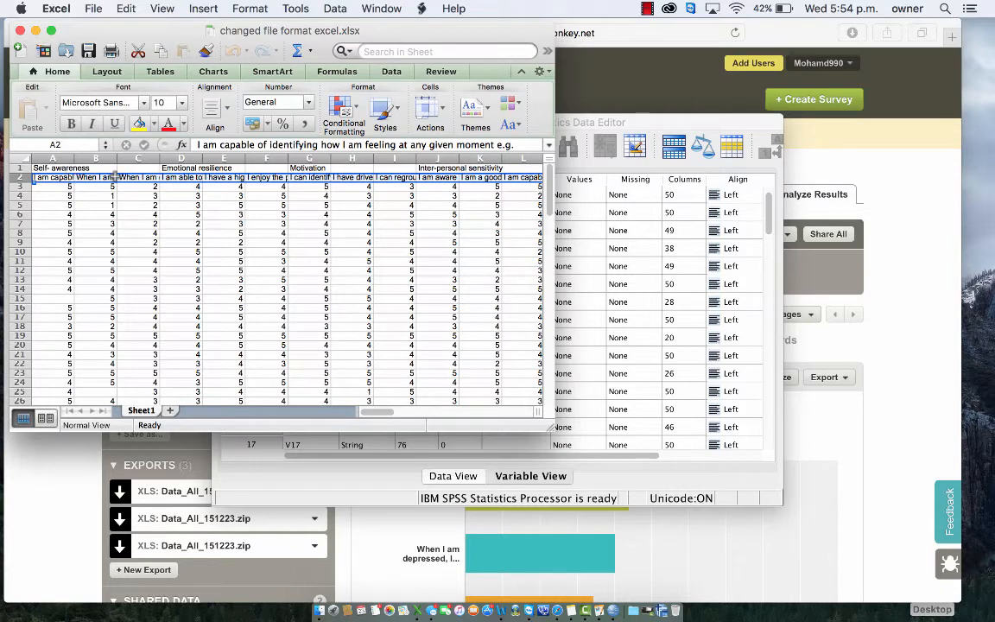
- Delete row 1 of category headings so question texts become the first row
{"action": "right_click", "coordinate": [19, 176]}
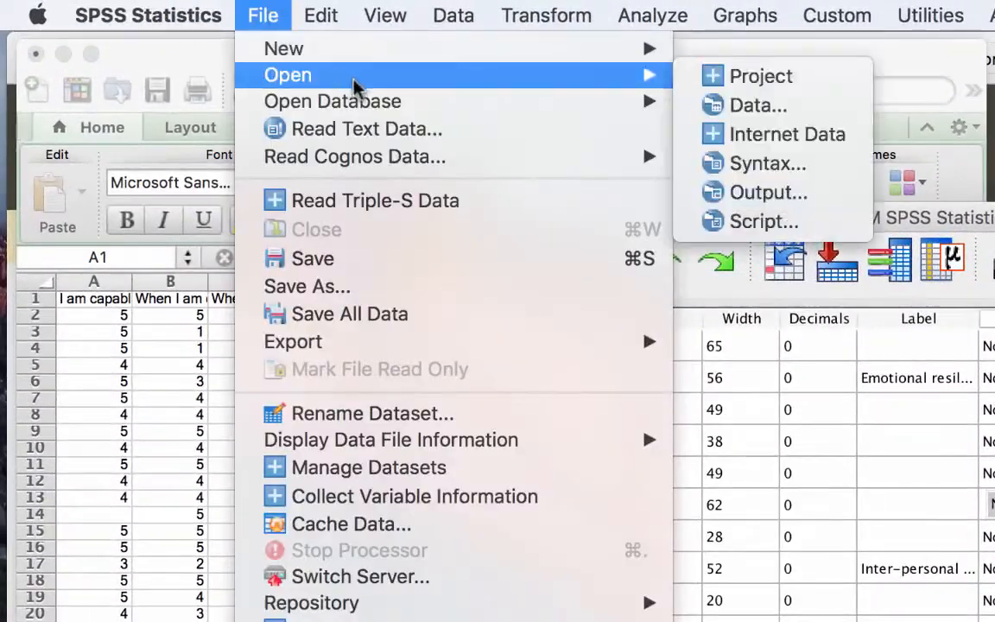
- Re-import the edited workbook as a new dataset and view its data values
{"action": "left_click", "coordinate": [753, 105]}
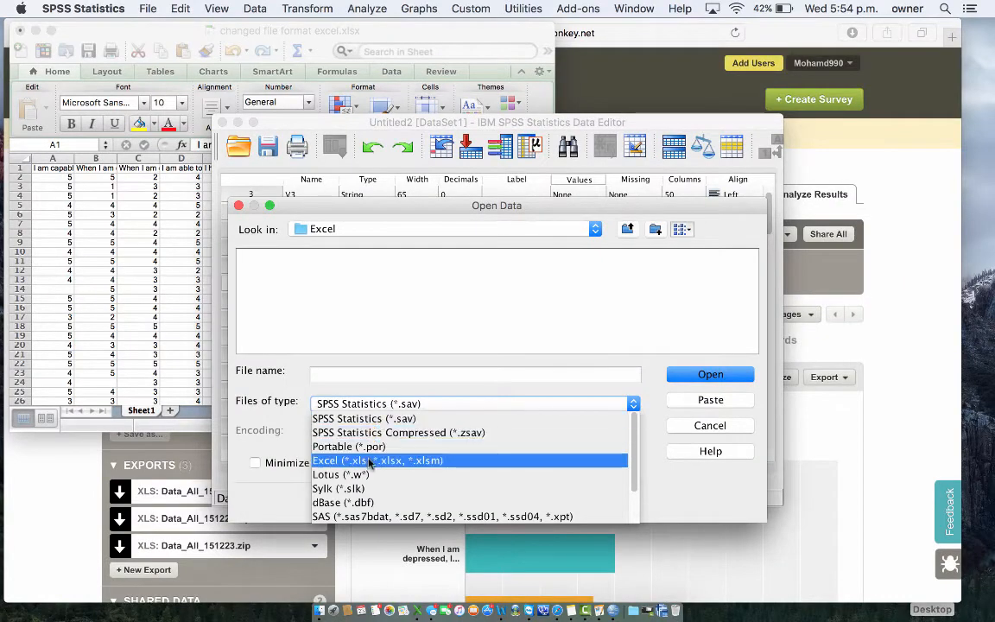
{"action": "left_click", "coordinate": [377, 459]}
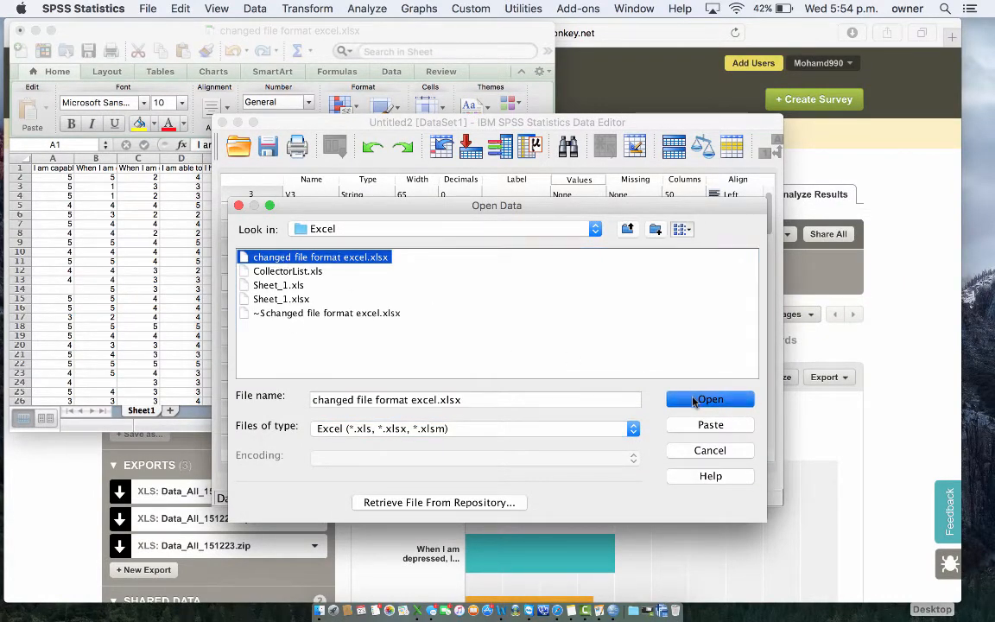
{"action": "left_click", "coordinate": [708, 399]}
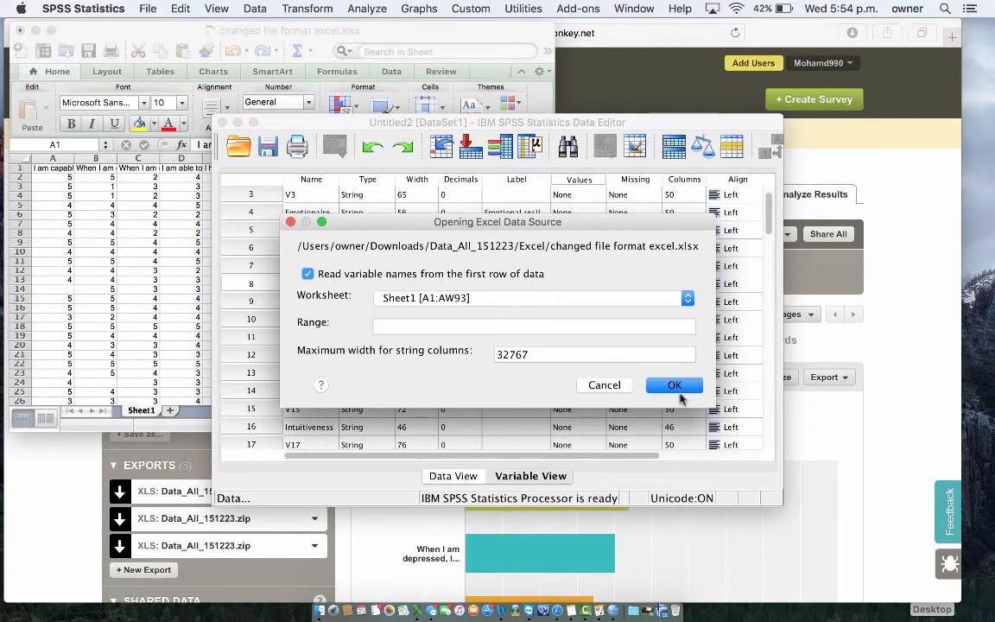
{"action": "left_click", "coordinate": [674, 384]}
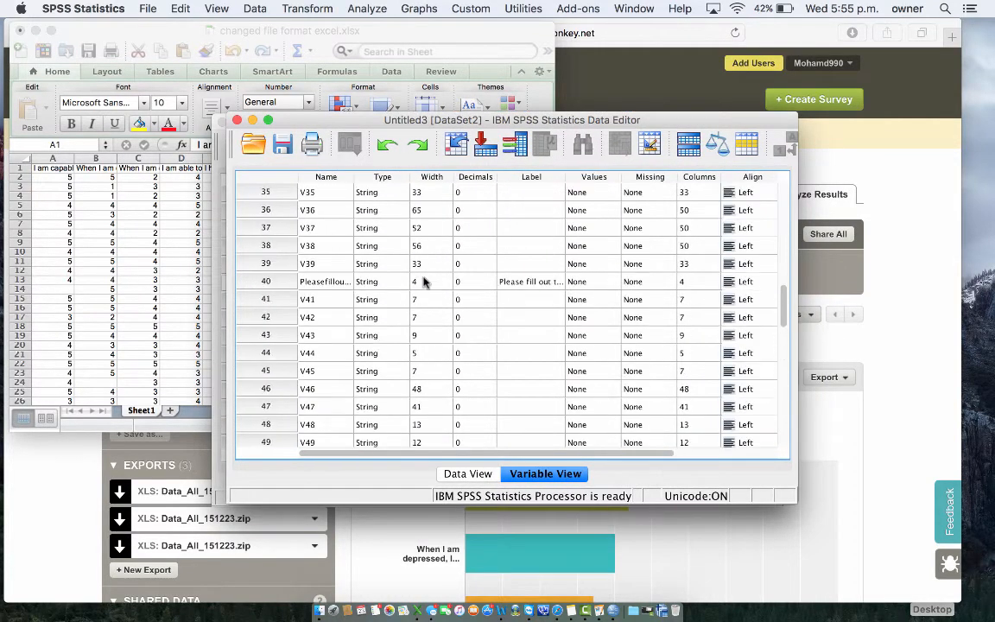
{"action": "left_click", "coordinate": [466, 473]}
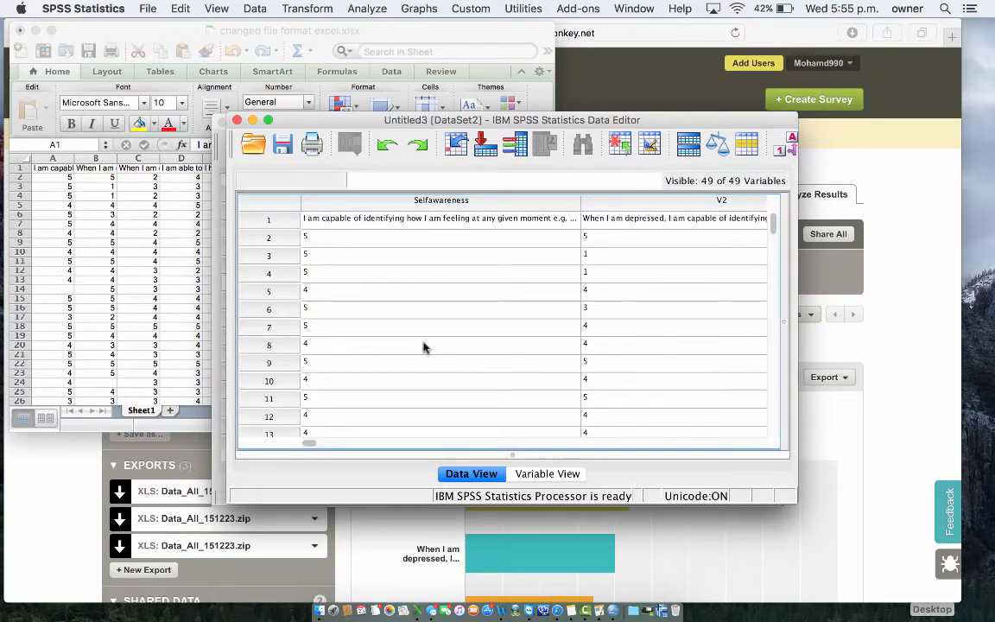
{"action": "mouse_move", "coordinate": [153, 235]}
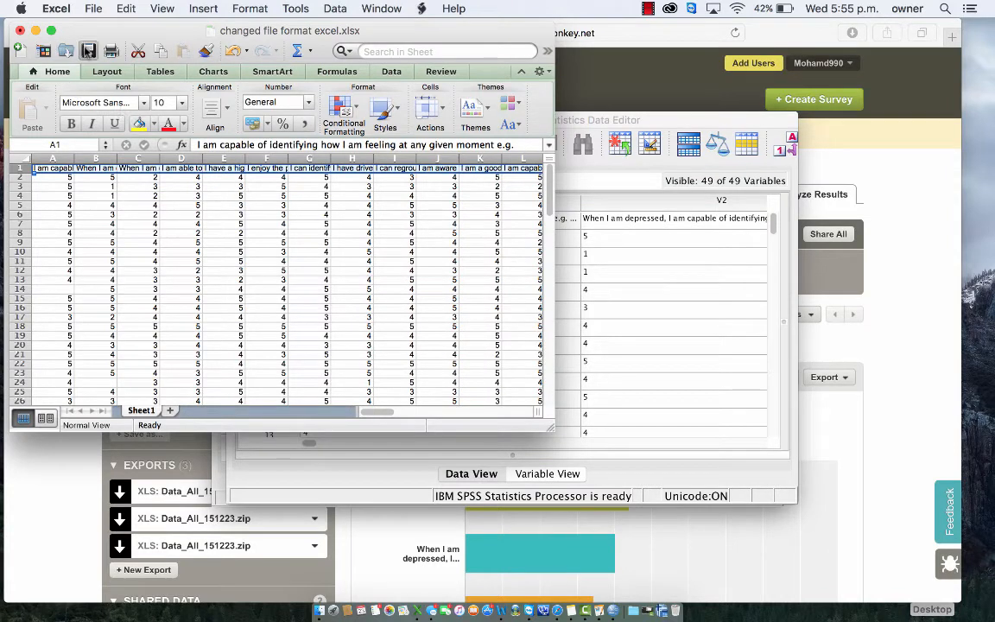
{"action": "mouse_move", "coordinate": [214, 266]}
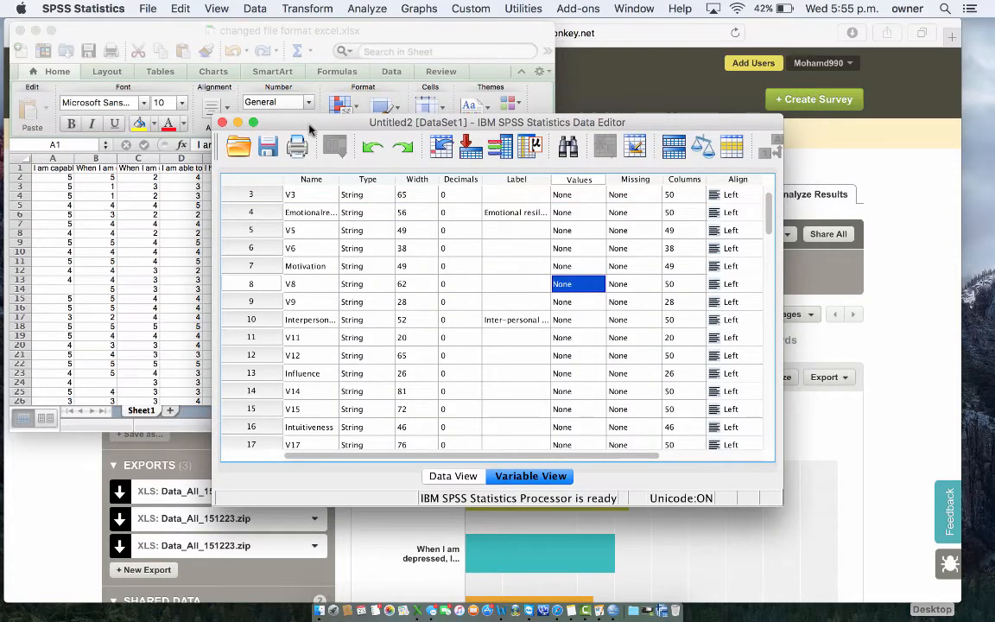
- Import the reformatted workbook with first-row variable names and show its numeric variable list
{"action": "left_click", "coordinate": [148, 8]}
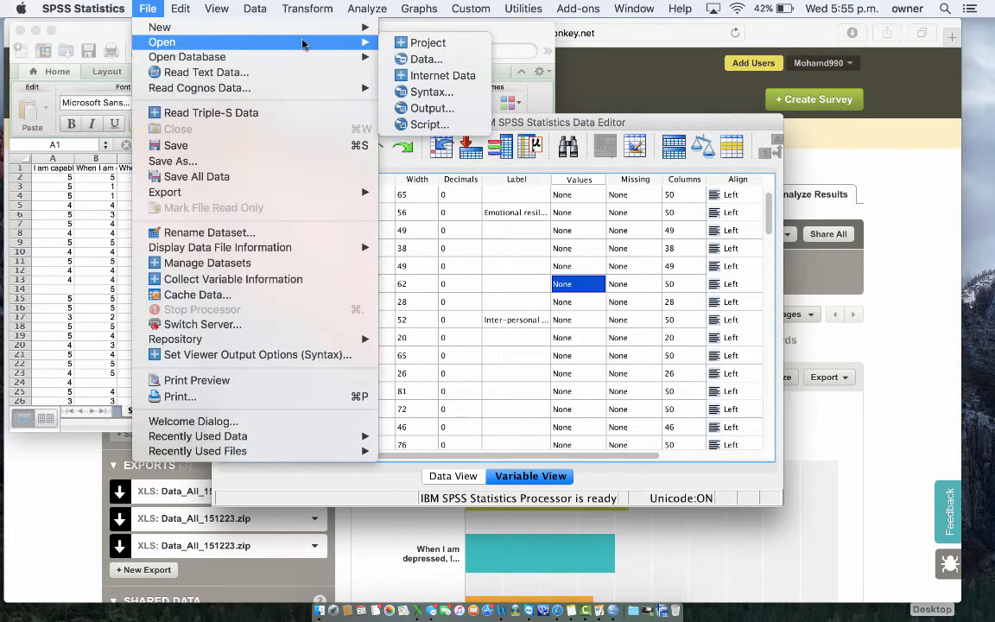
{"action": "left_click", "coordinate": [425, 59]}
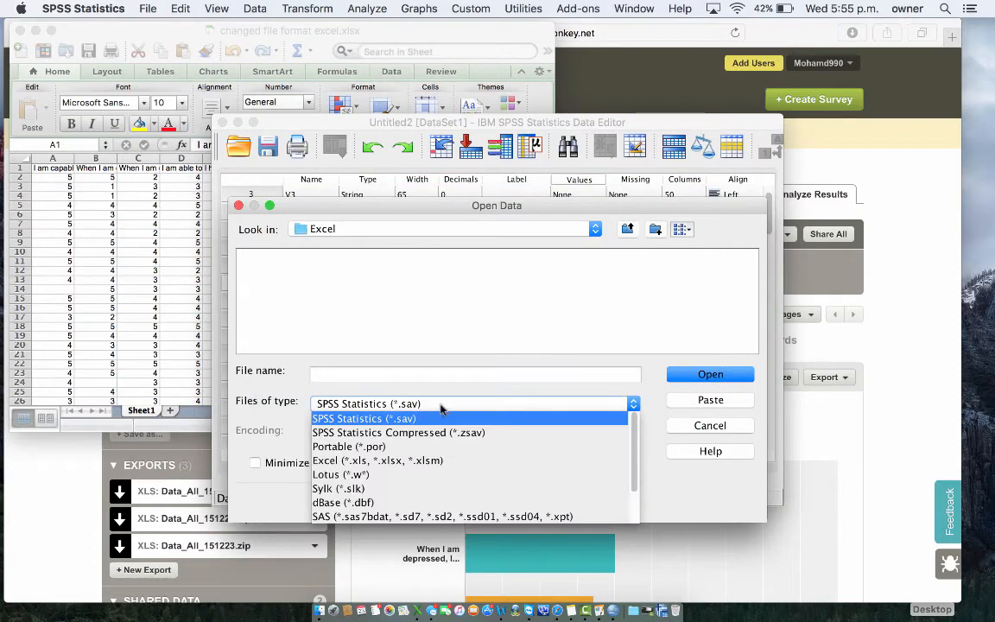
{"action": "left_click", "coordinate": [377, 460]}
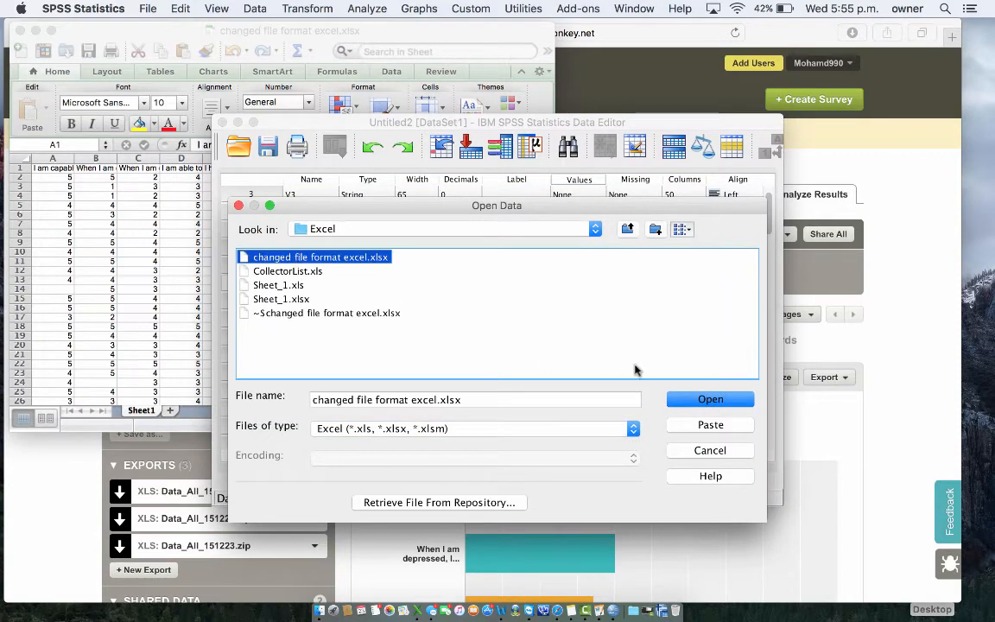
{"action": "left_click", "coordinate": [710, 399]}
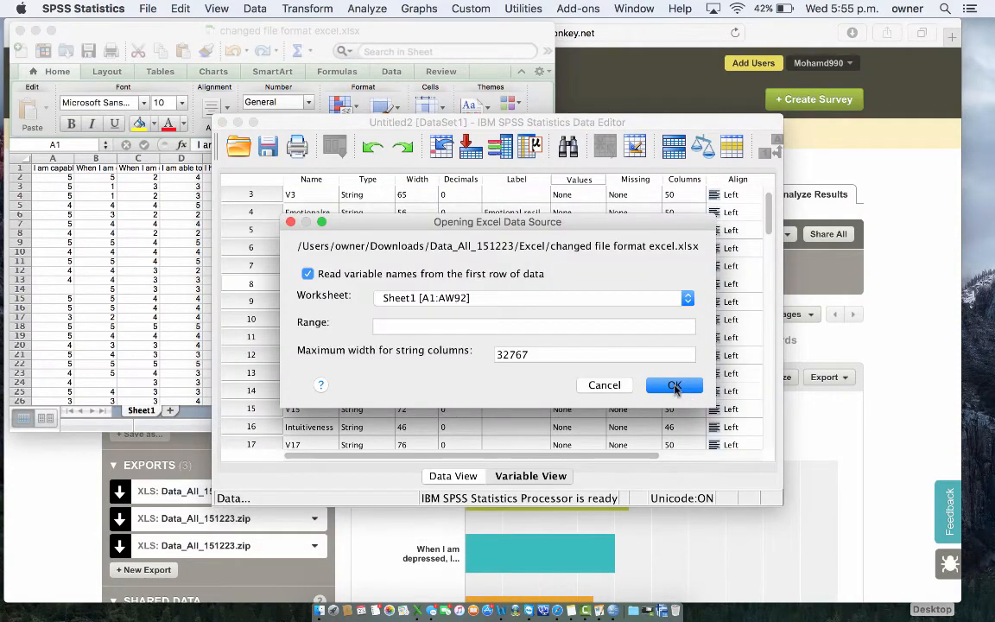
{"action": "left_click", "coordinate": [674, 385]}
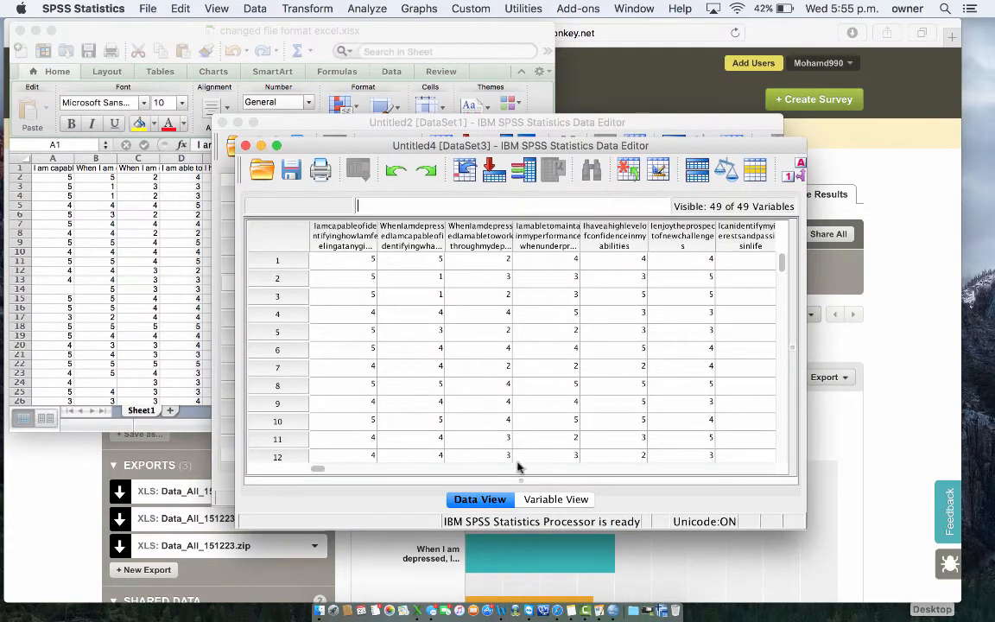
{"action": "left_click", "coordinate": [556, 499]}
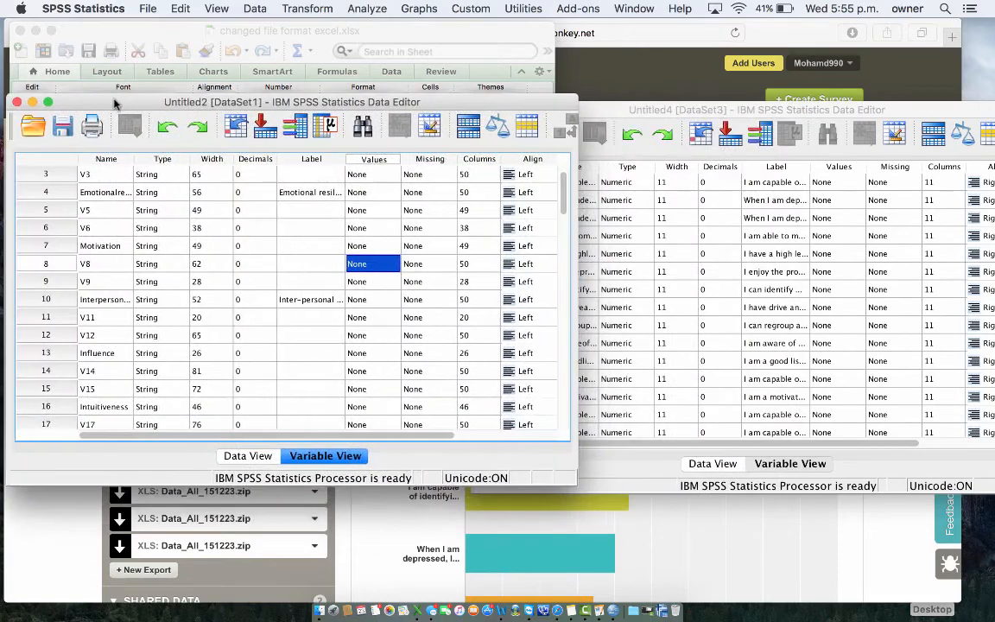
- Compare the first import's text answers with the new numeric dataset, then bring SurveyMonkey forward
{"action": "scroll", "scroll_direction": "down", "scroll_amount": 3}
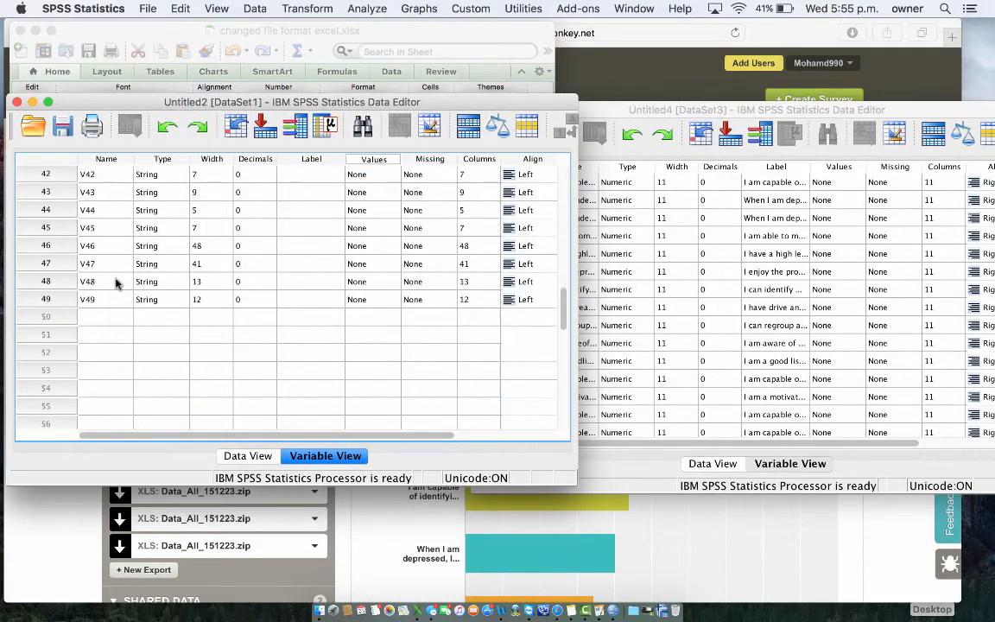
{"action": "left_click", "coordinate": [249, 456]}
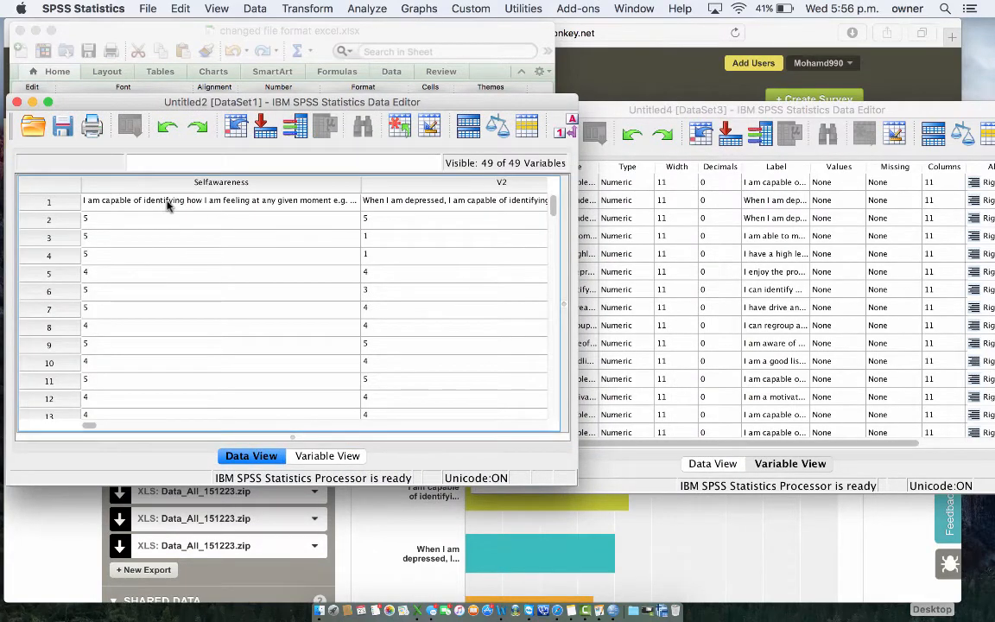
{"action": "mouse_move", "coordinate": [145, 203]}
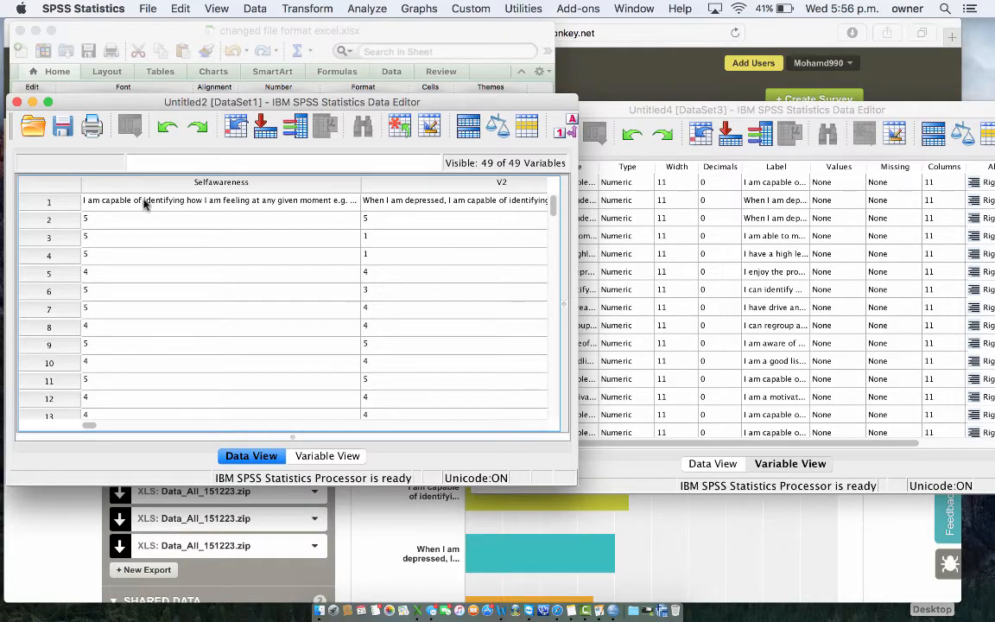
{"action": "mouse_move", "coordinate": [537, 208]}
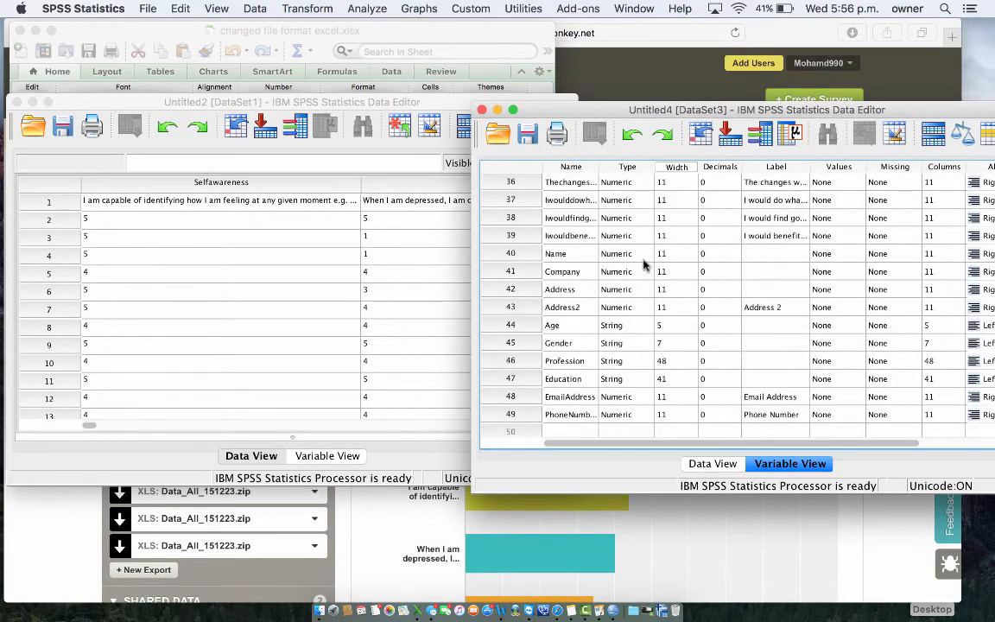
{"action": "scroll", "scroll_direction": "down", "scroll_amount": 3}
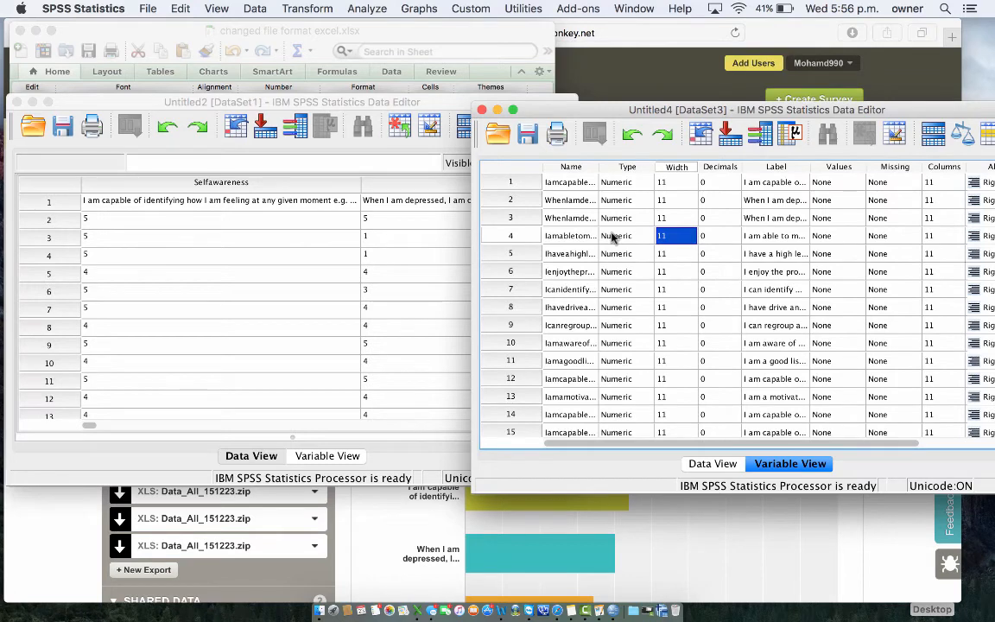
{"action": "mouse_move", "coordinate": [565, 114]}
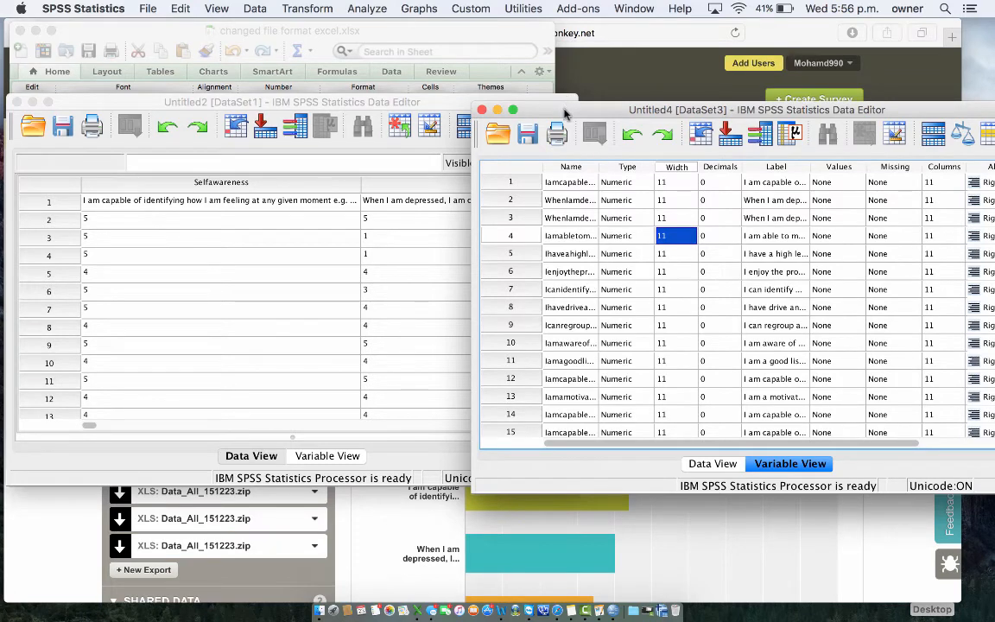
{"action": "left_click_drag", "start_coordinate": [567, 110], "coordinate": [561, 102]}
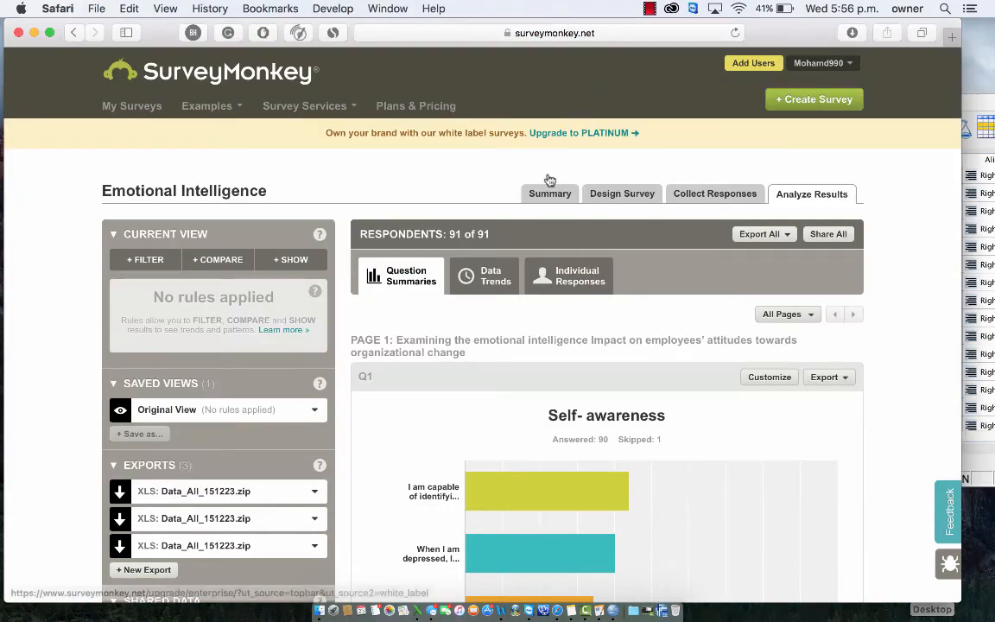
- Review SurveyMonkey's all-responses export settings with Excel format and numerical cell values
{"action": "scroll", "scroll_direction": "down", "scroll_amount": 3}
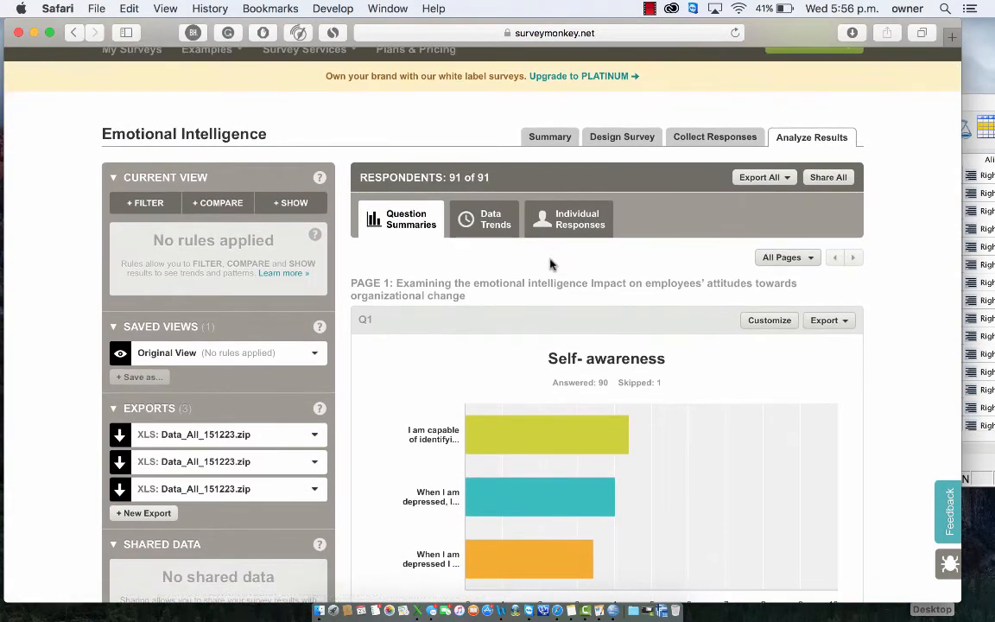
{"action": "mouse_move", "coordinate": [708, 187]}
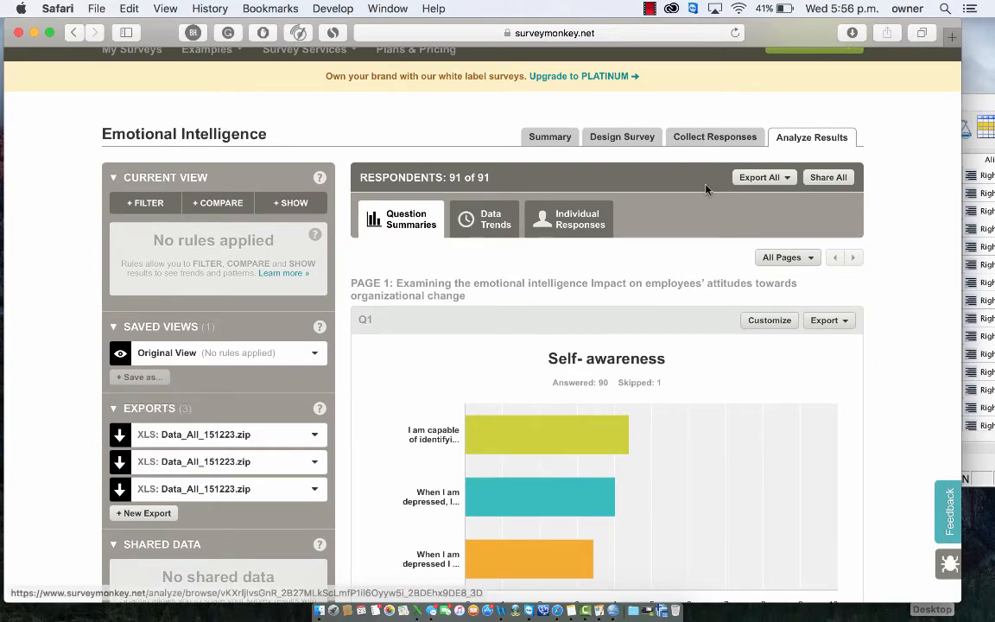
{"action": "left_click", "coordinate": [763, 176]}
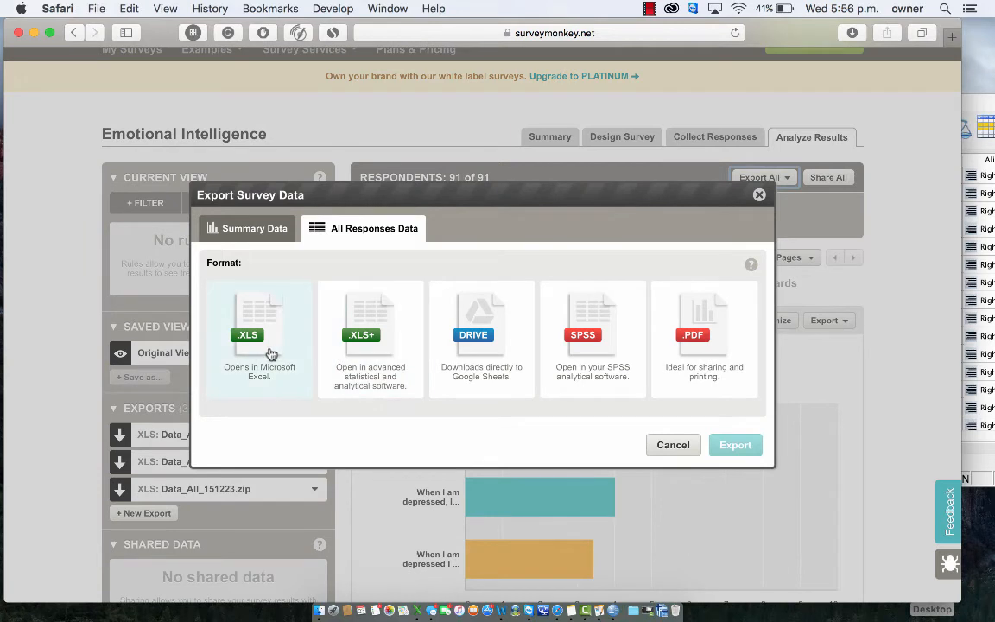
{"action": "left_click", "coordinate": [259, 329]}
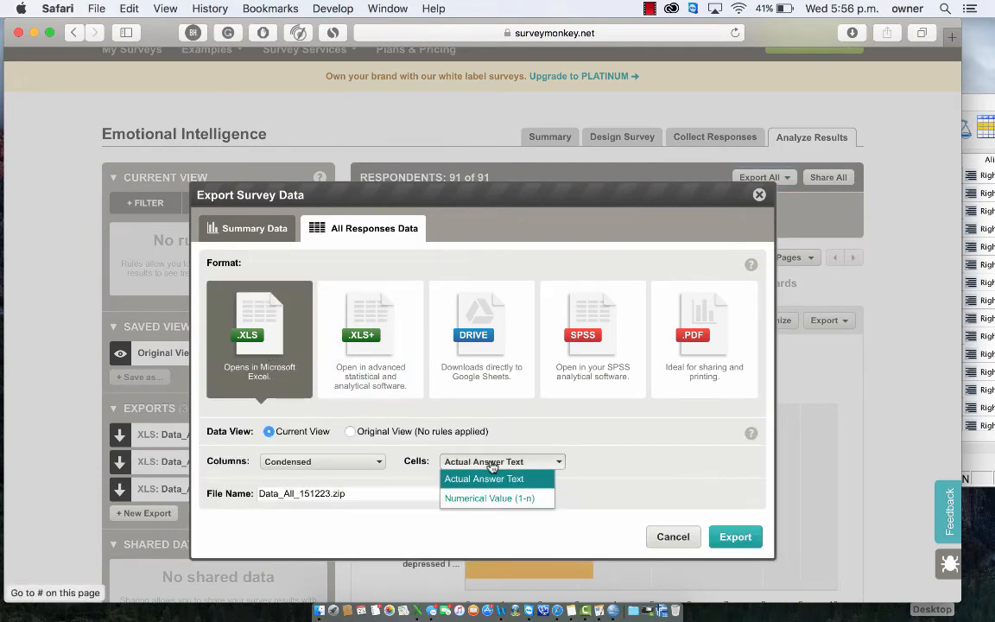
{"action": "mouse_move", "coordinate": [499, 498]}
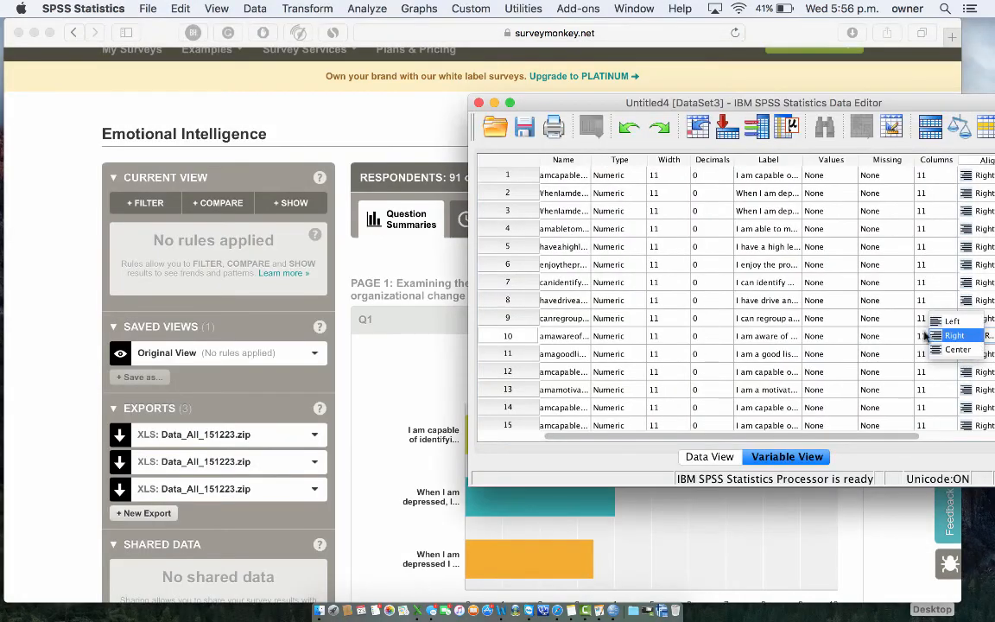
{"action": "mouse_move", "coordinate": [849, 178]}
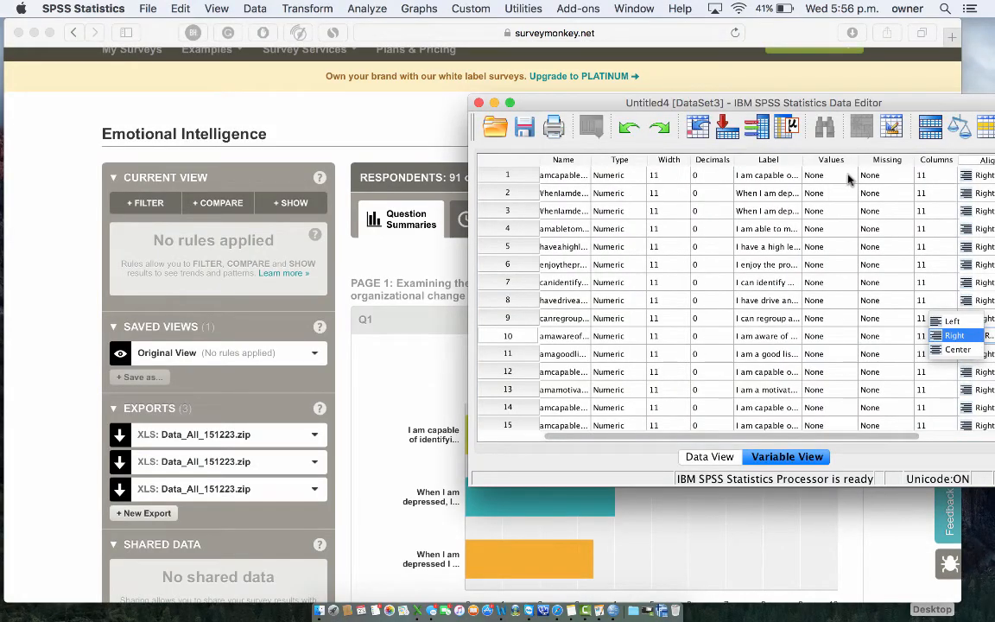
{"action": "mouse_move", "coordinate": [680, 318]}
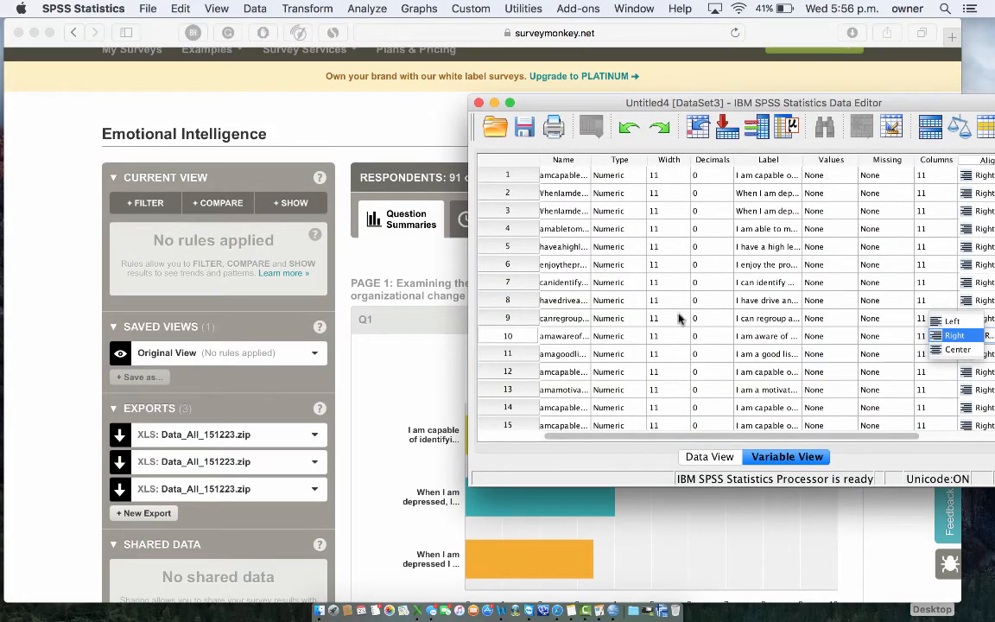
{"action": "mouse_move", "coordinate": [832, 178]}
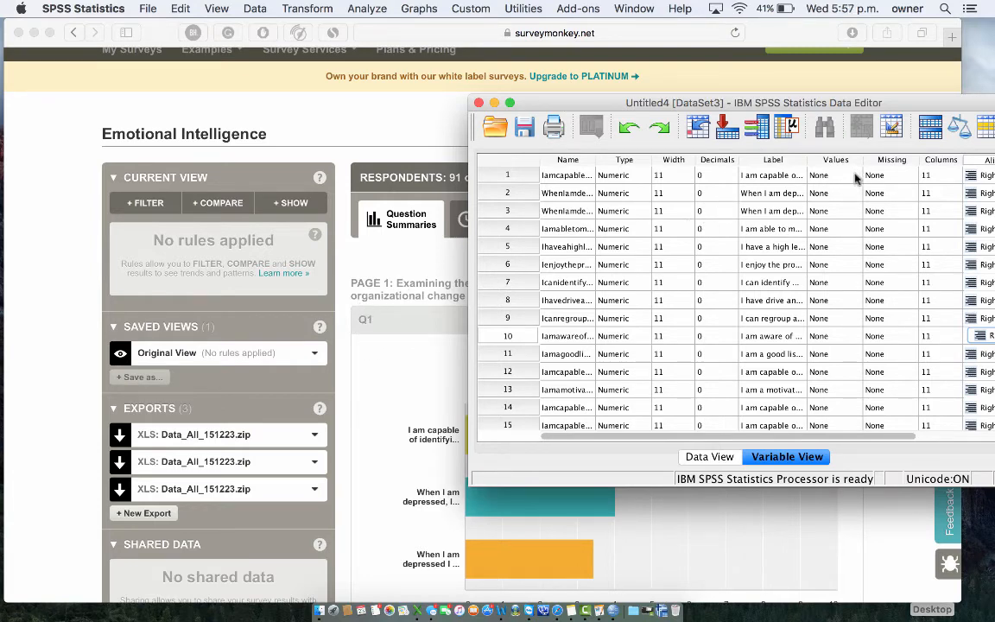
{"action": "left_click", "coordinate": [819, 175]}
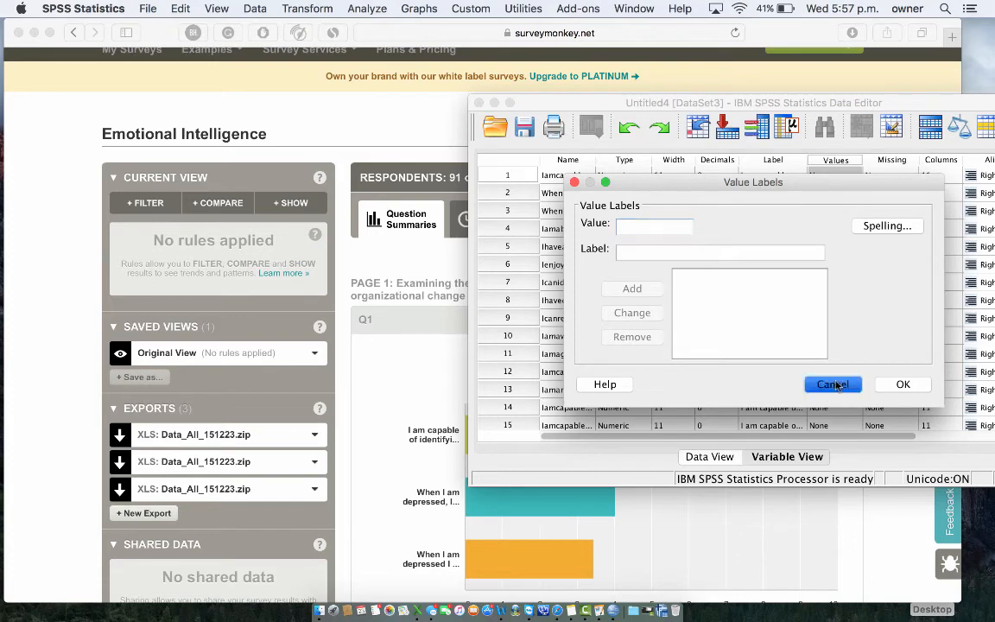
{"action": "left_click", "coordinate": [832, 384]}
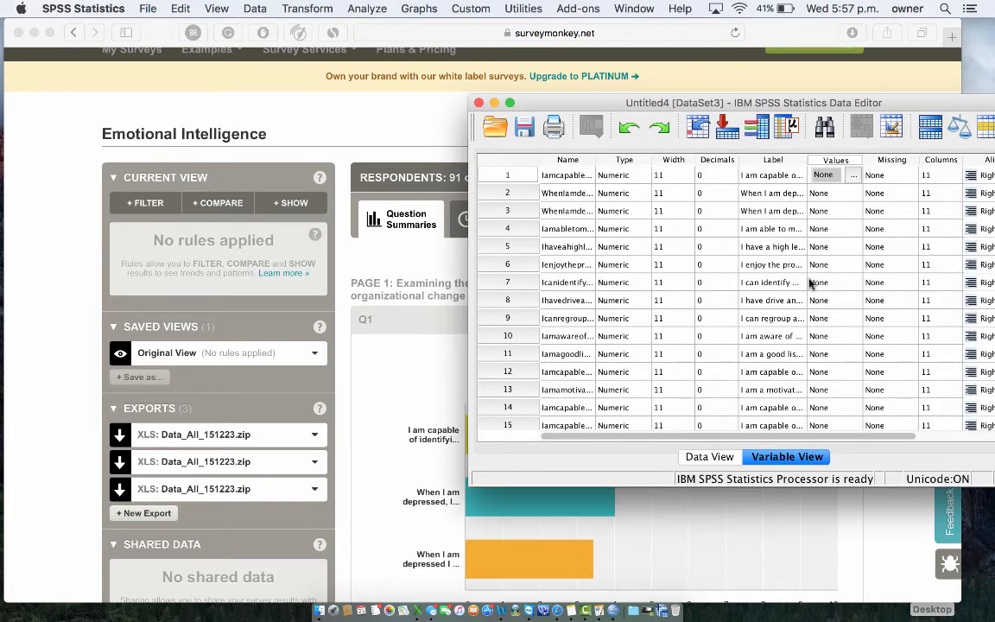